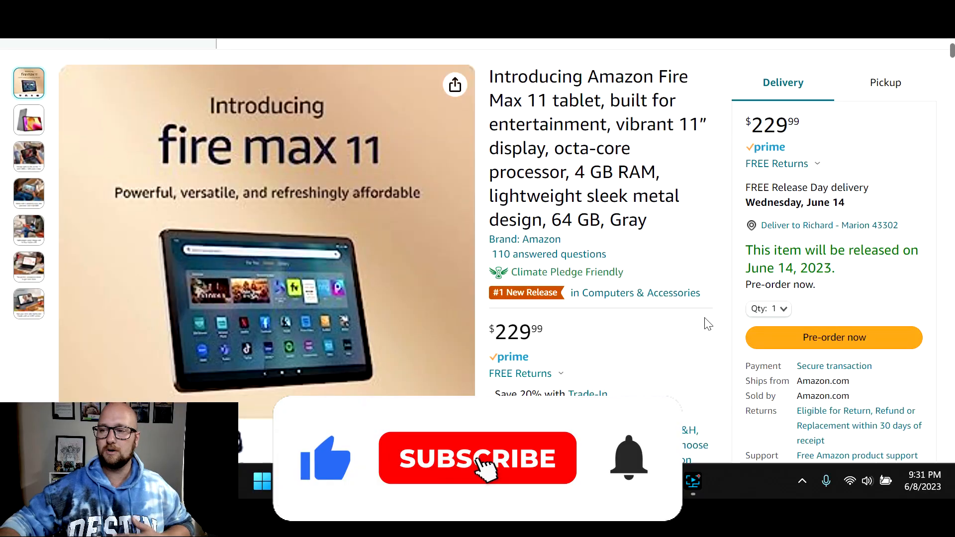
Scroll to the Fire Max 11 feature bullets and select the '4 GB memory' spec.
left_click(477, 458)
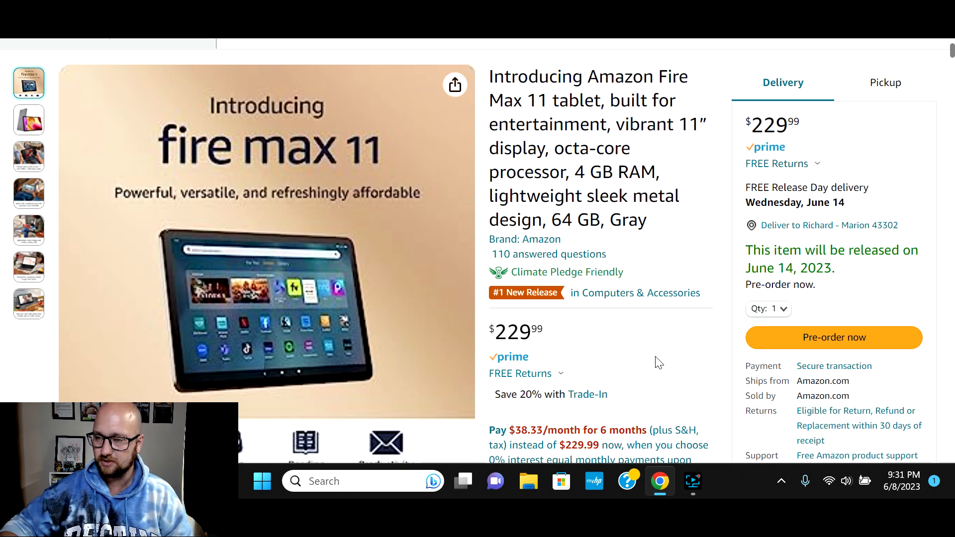
scroll("down", 3)
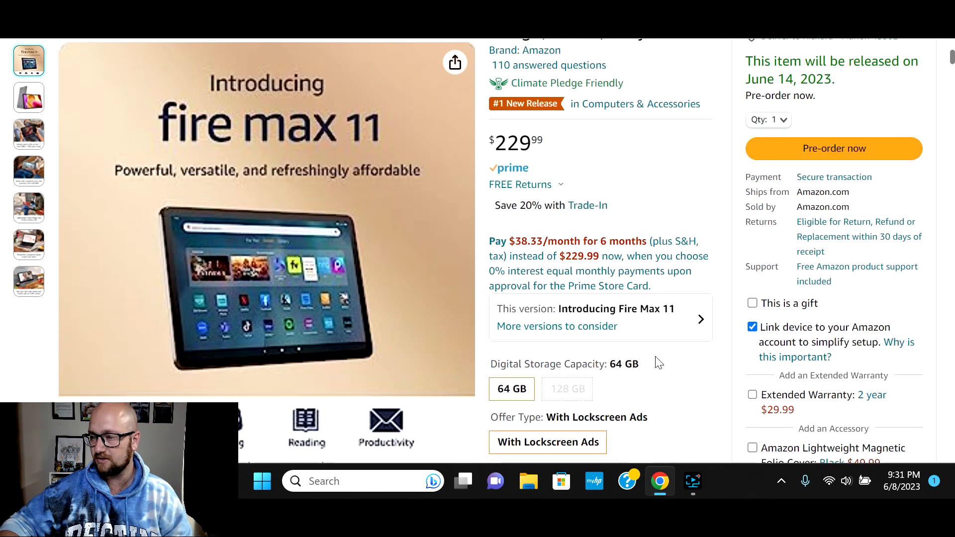
mouse_move(687, 377)
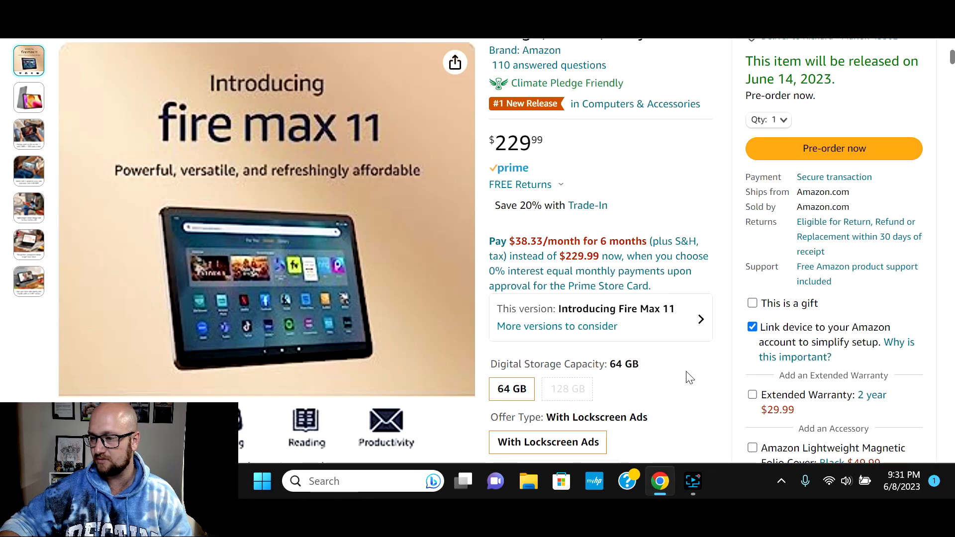
scroll("down", 3)
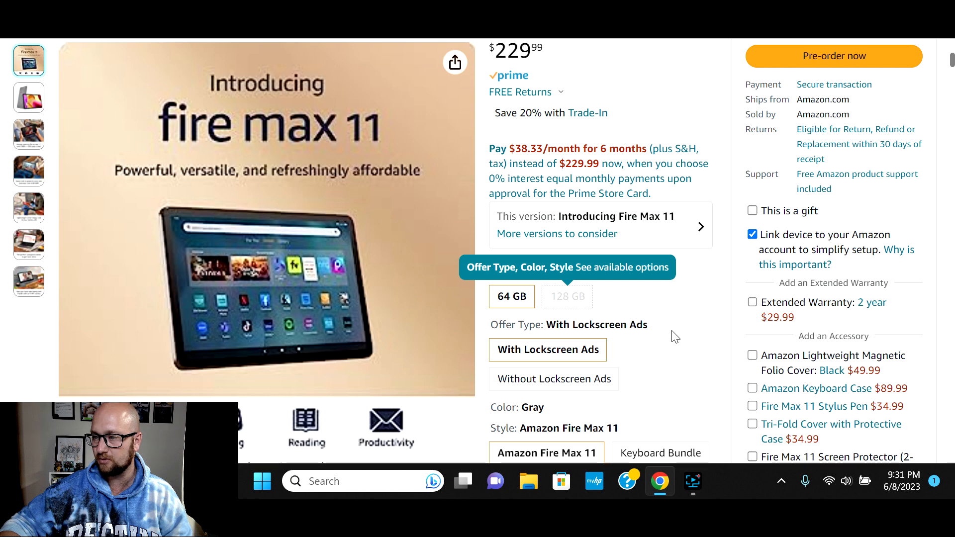
scroll("down", 3)
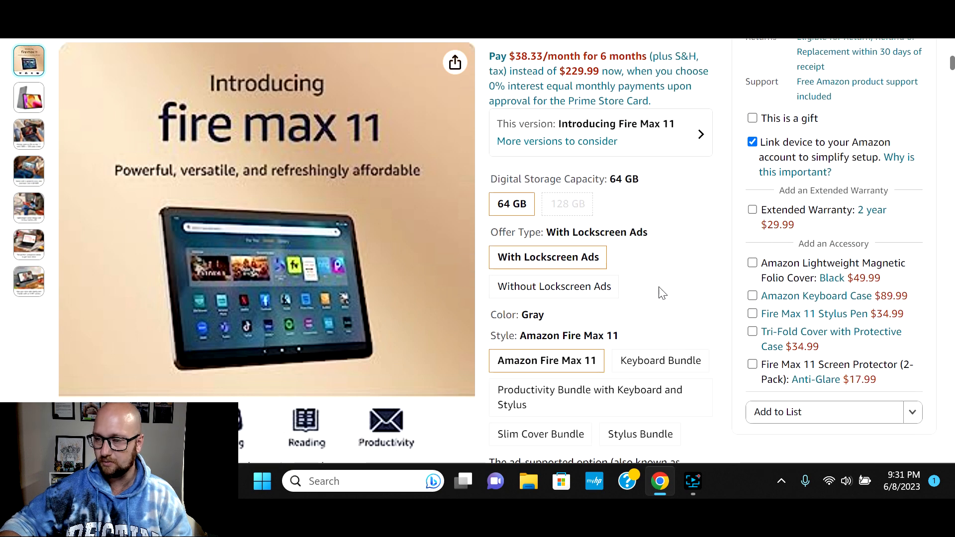
scroll("down", 3)
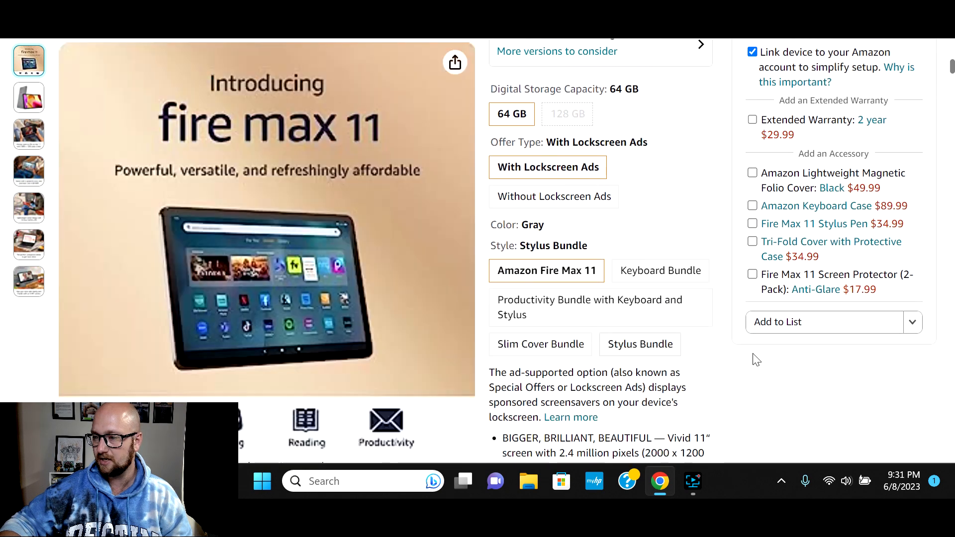
scroll("down", 3)
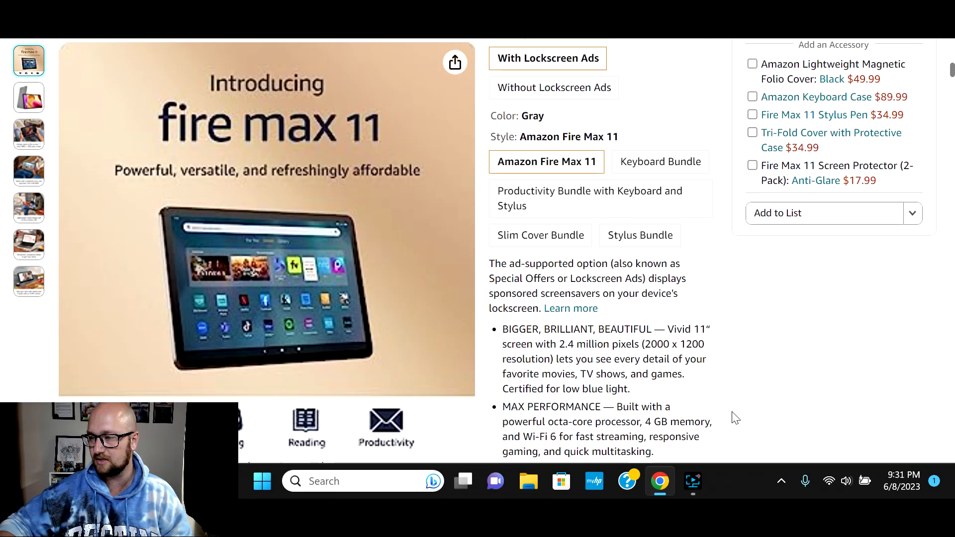
scroll("down", 3)
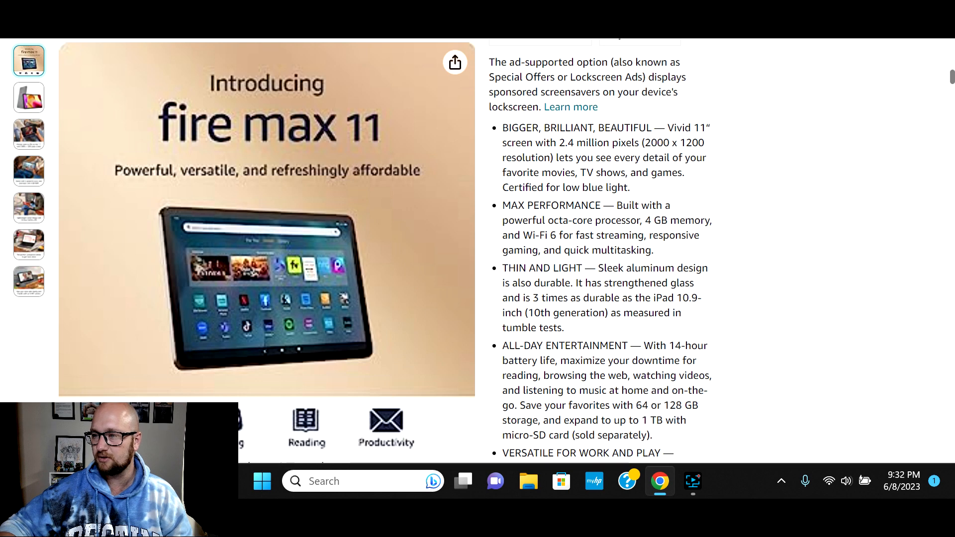
mouse_move(738, 281)
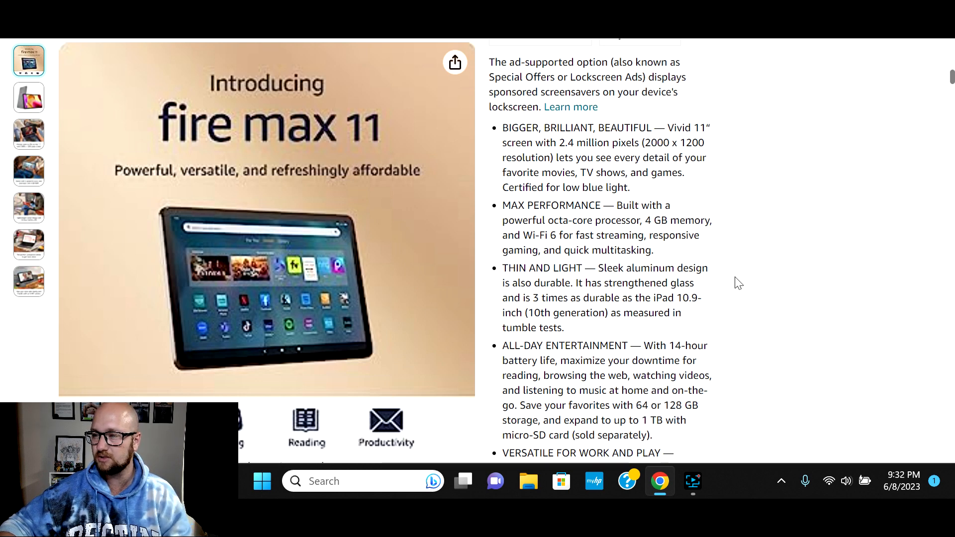
scroll("down", 3)
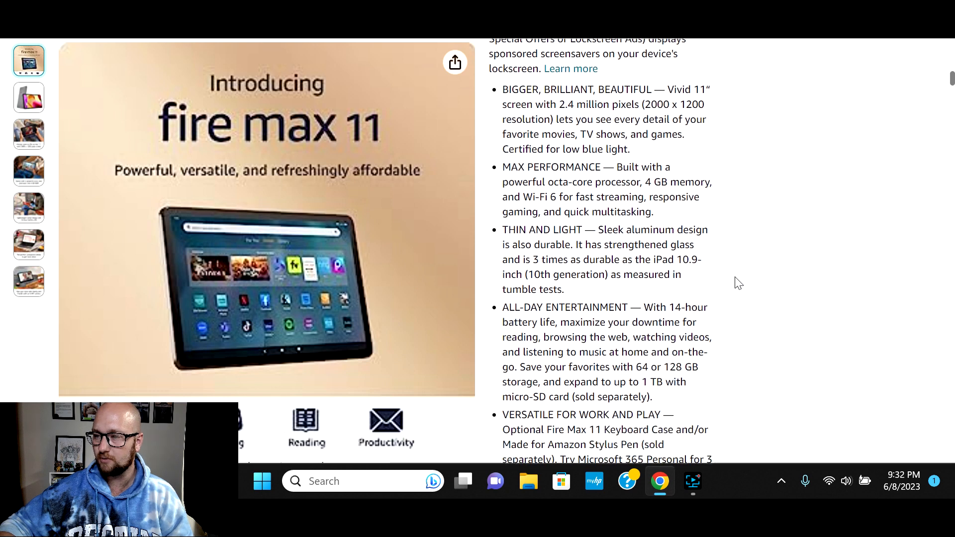
double_click(673, 181)
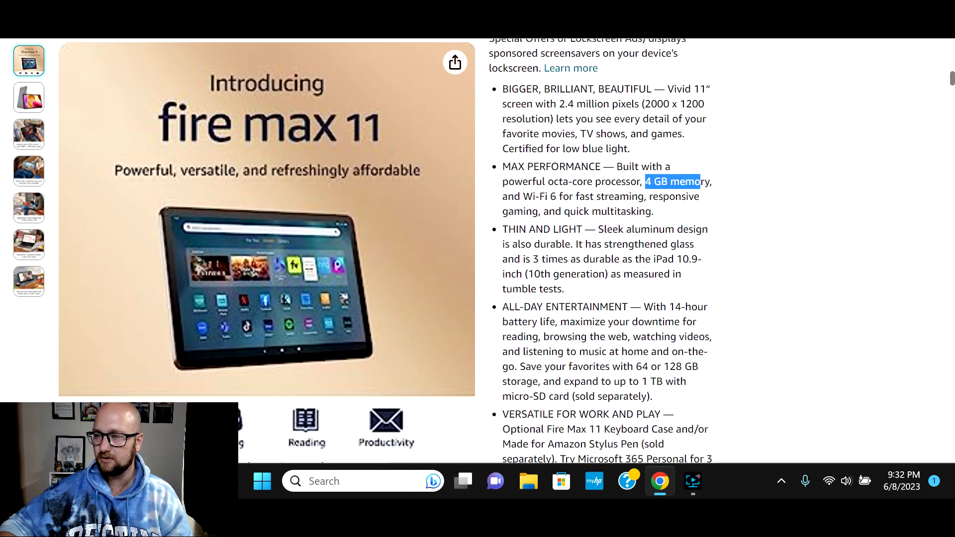
scroll("down", 3)
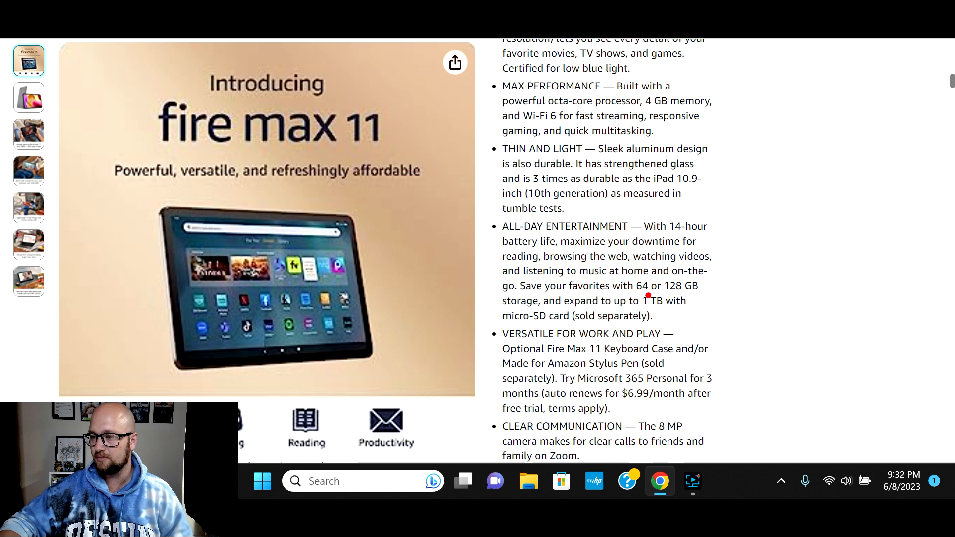
double_click(658, 300)
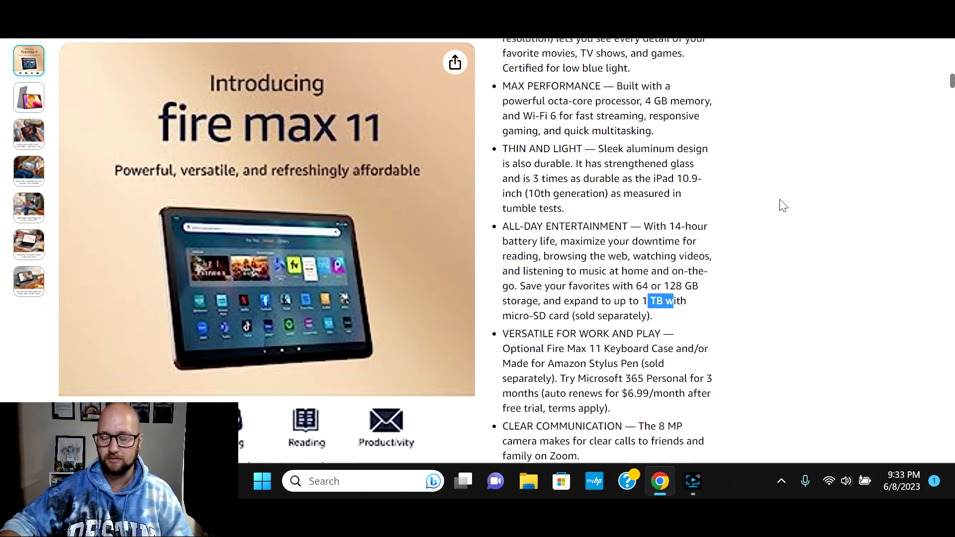
left_click(781, 201)
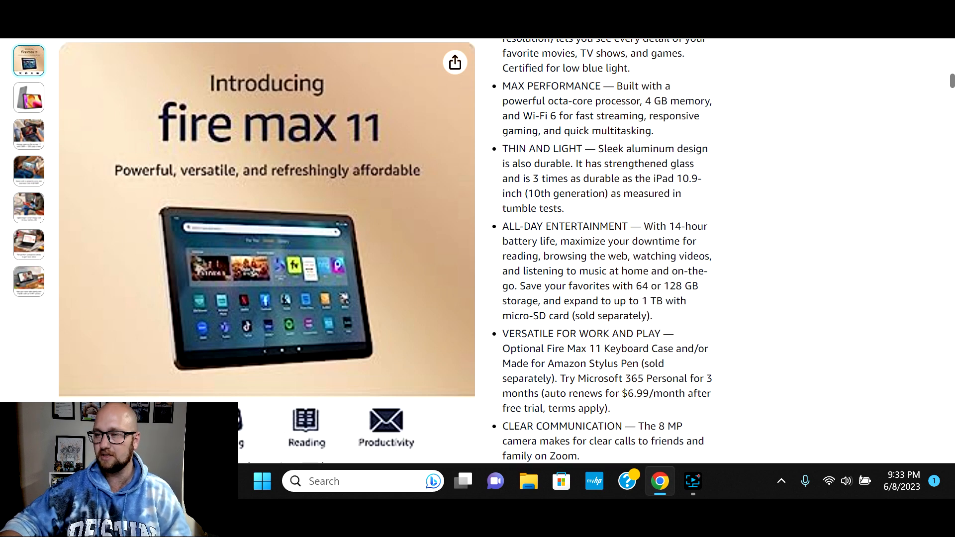
mouse_move(546, 161)
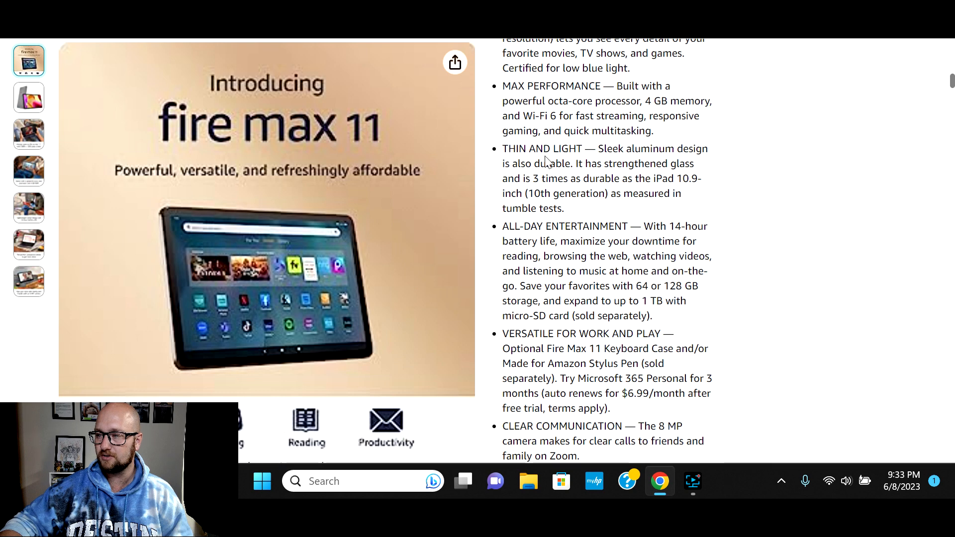
mouse_move(545, 161)
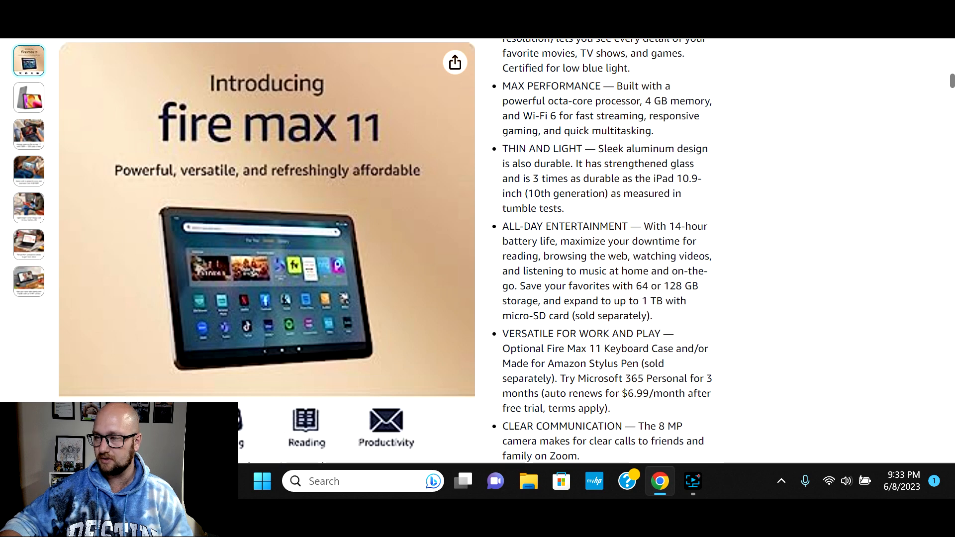
mouse_move(724, 186)
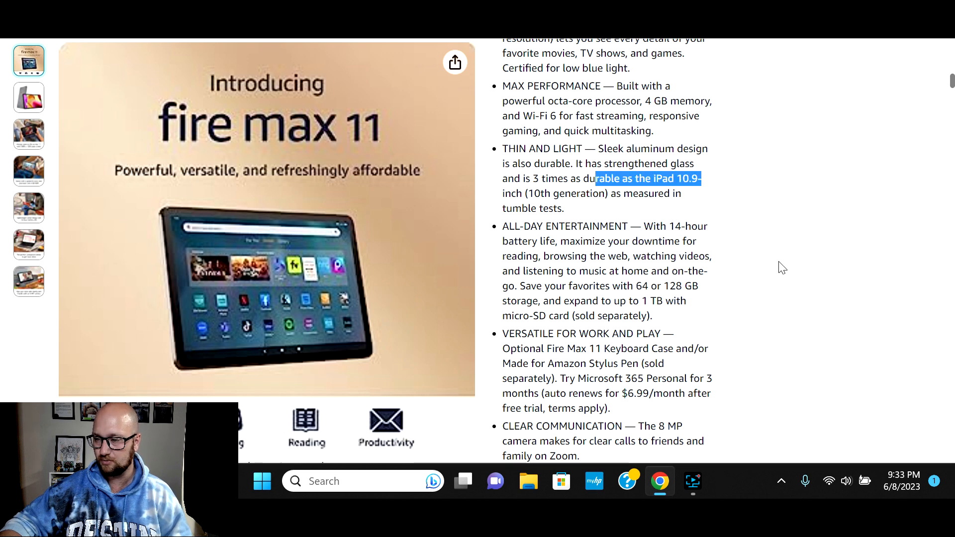
mouse_move(802, 233)
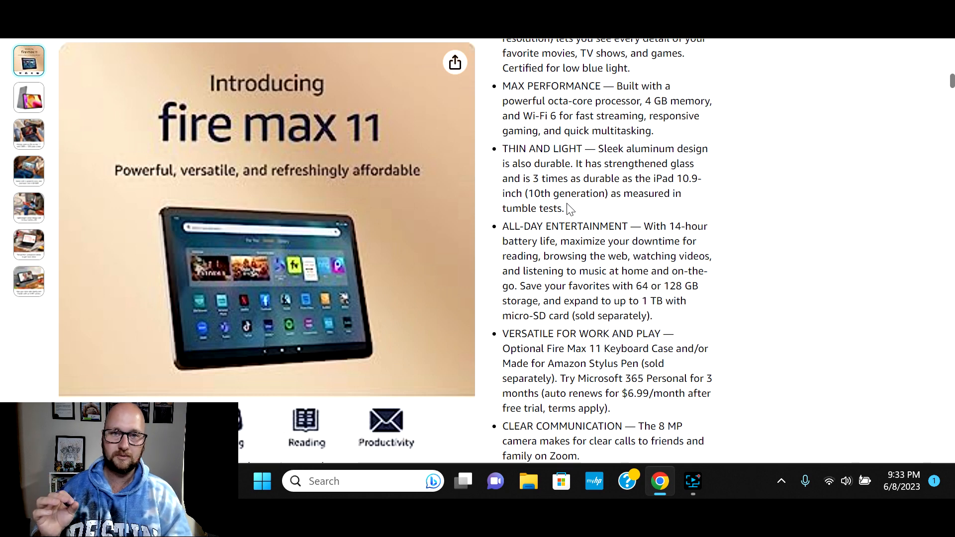
mouse_move(760, 342)
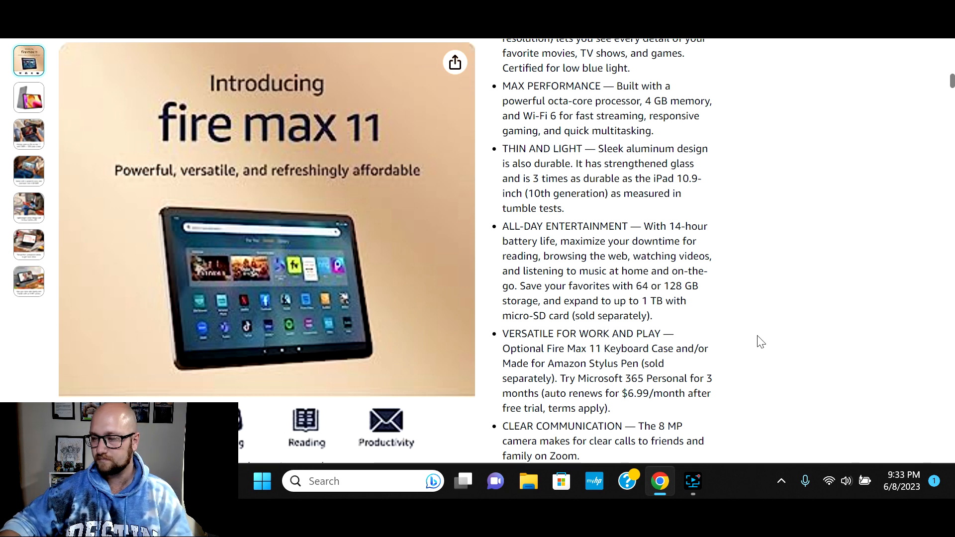
Scroll past the 'We want you to know' notes to the 'Beauty is in the details' section.
scroll("down", 3)
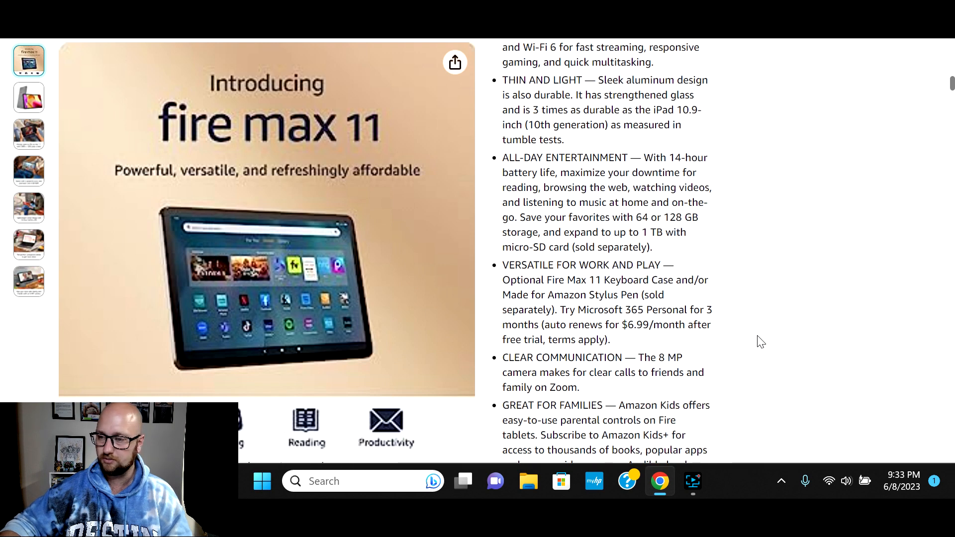
scroll("down", 3)
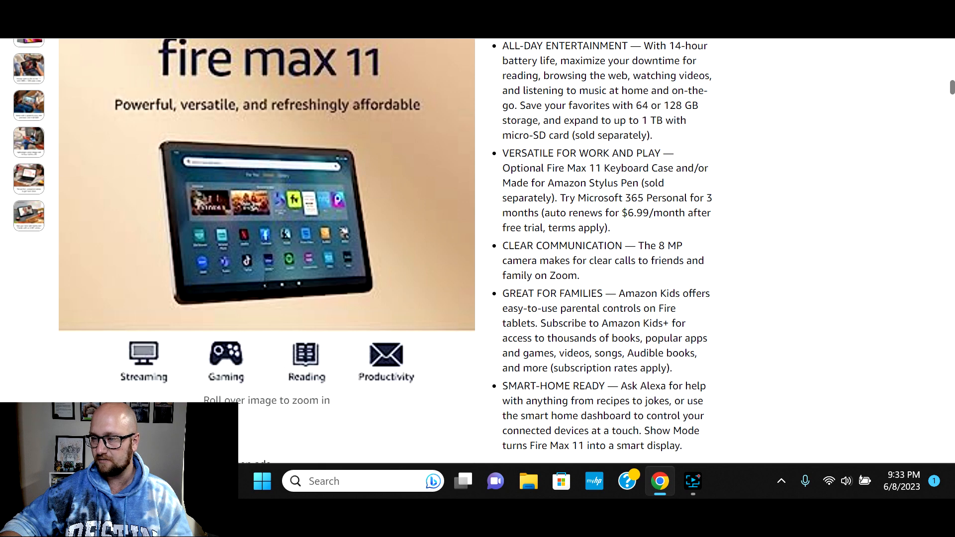
mouse_move(738, 203)
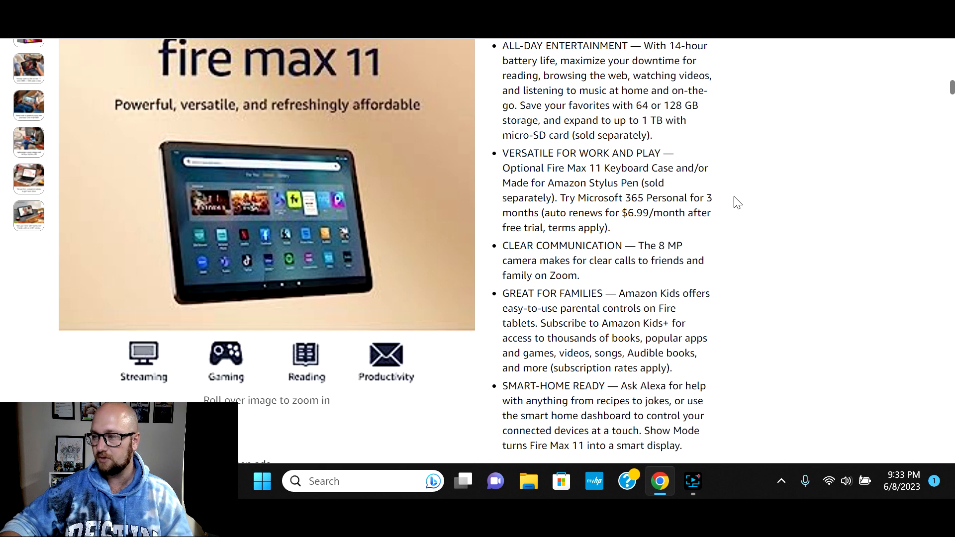
mouse_move(790, 258)
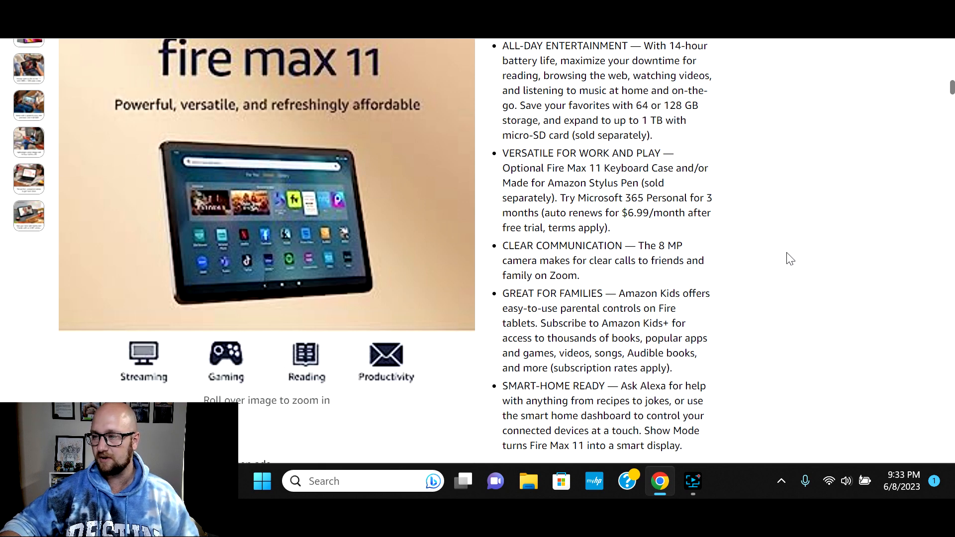
scroll("down", 3)
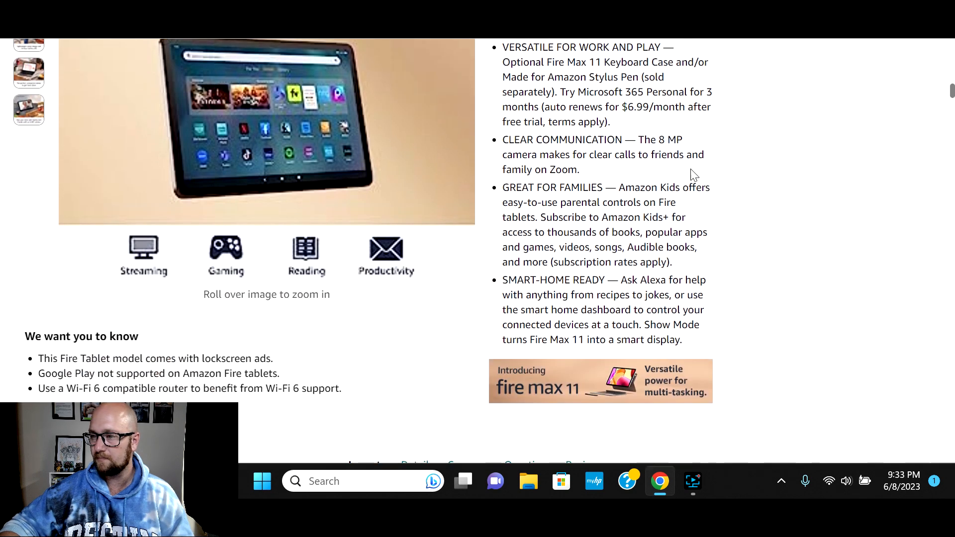
mouse_move(763, 247)
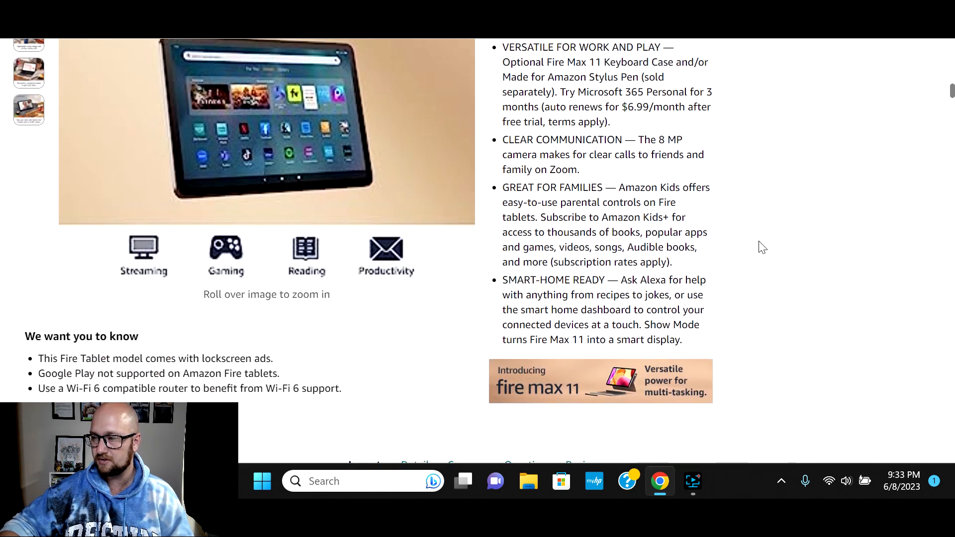
scroll("down", 3)
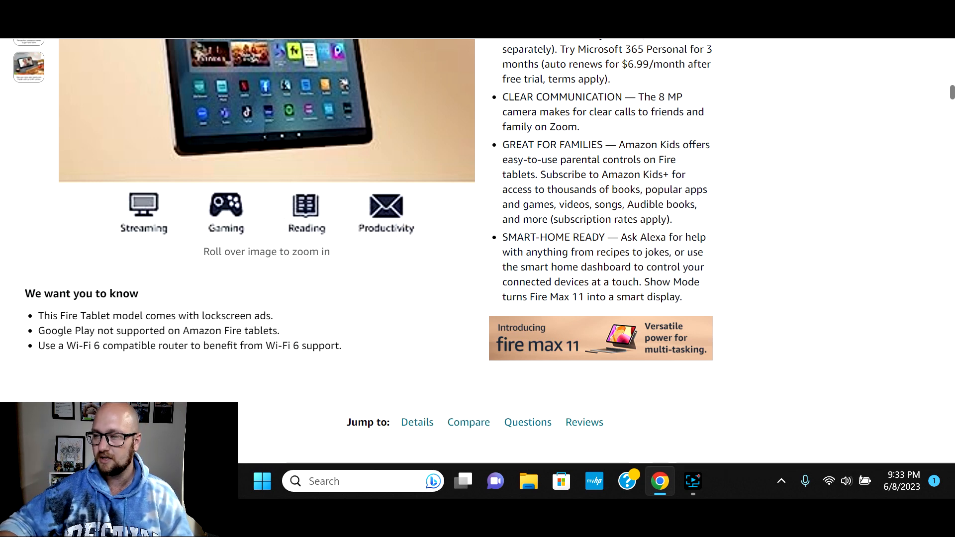
scroll("down", 3)
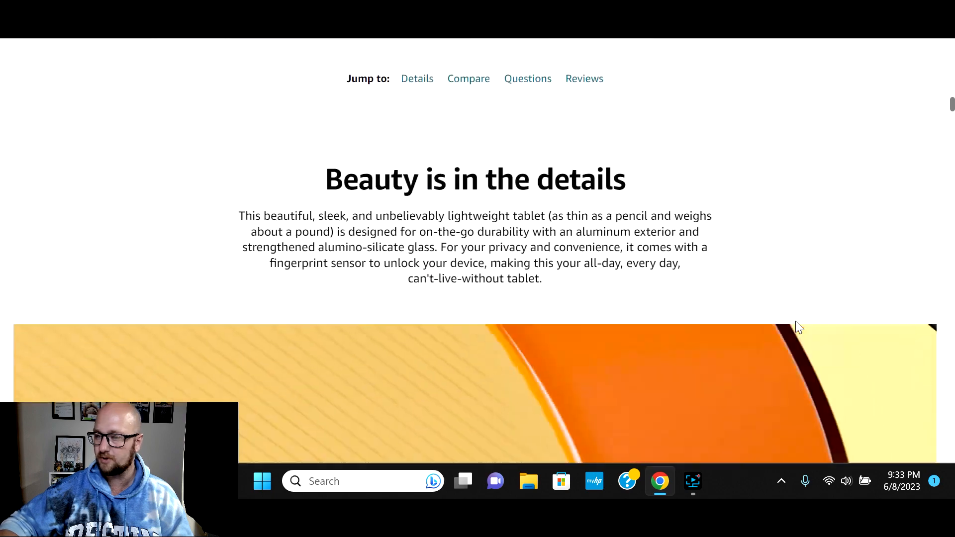
Scroll down to the 'Find the right Fire Tablet for you' table and open Chrome's menu.
scroll("down", 3)
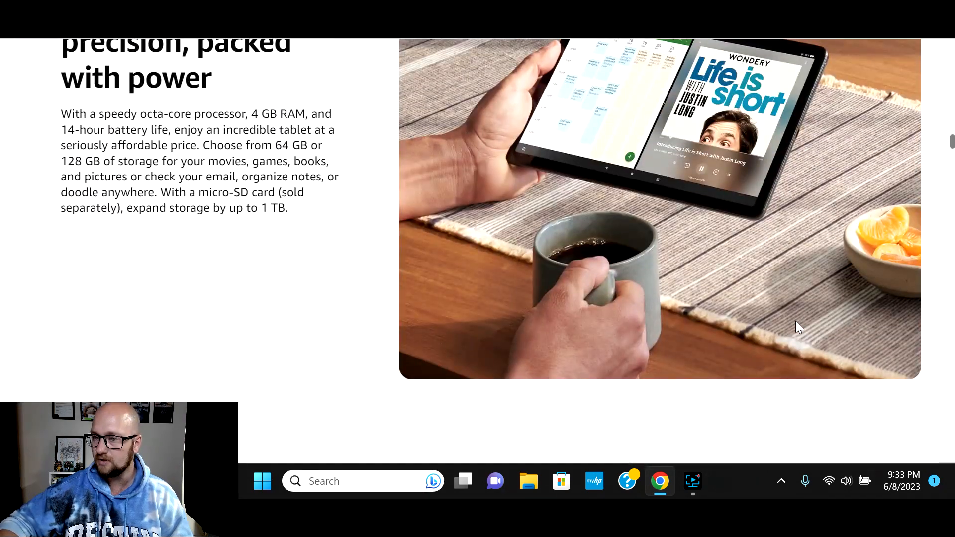
scroll("down", 3)
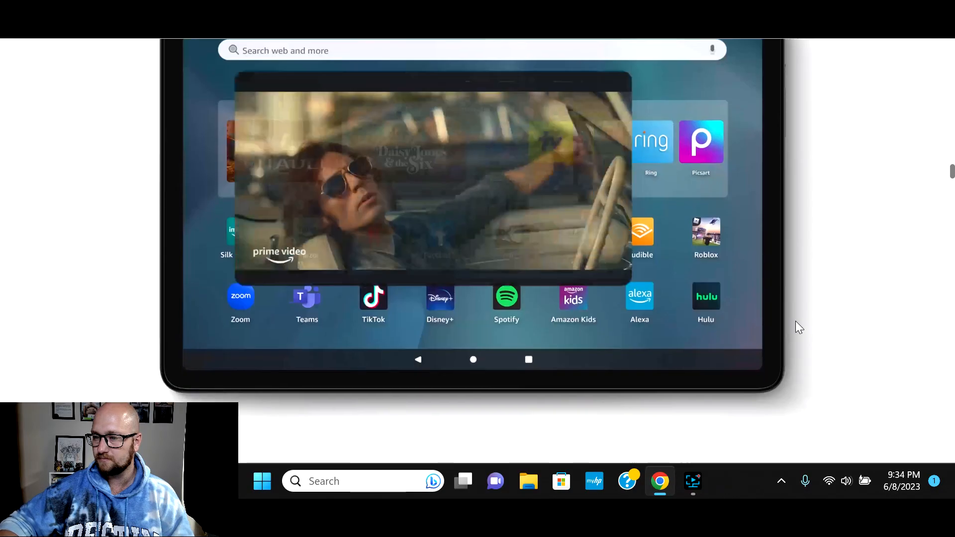
scroll("down", 3)
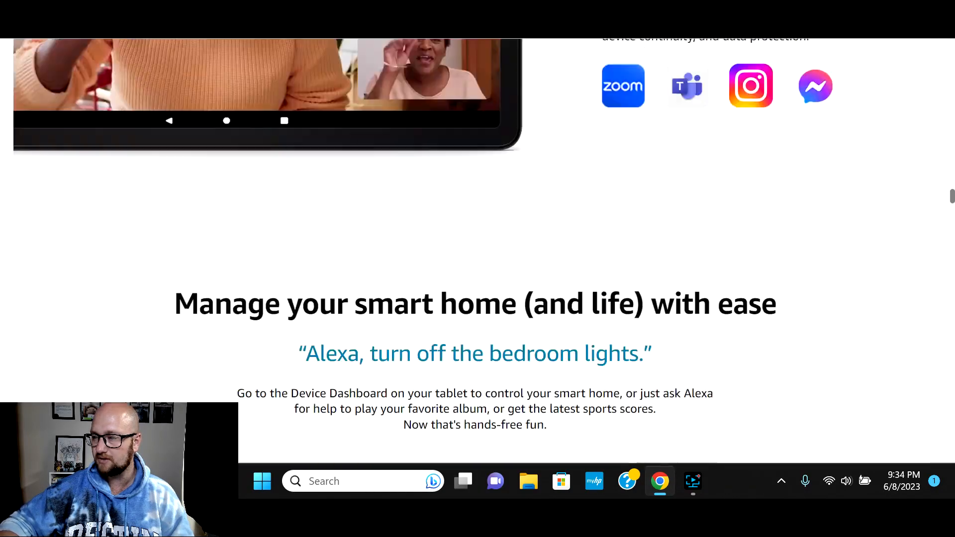
scroll("up", 3)
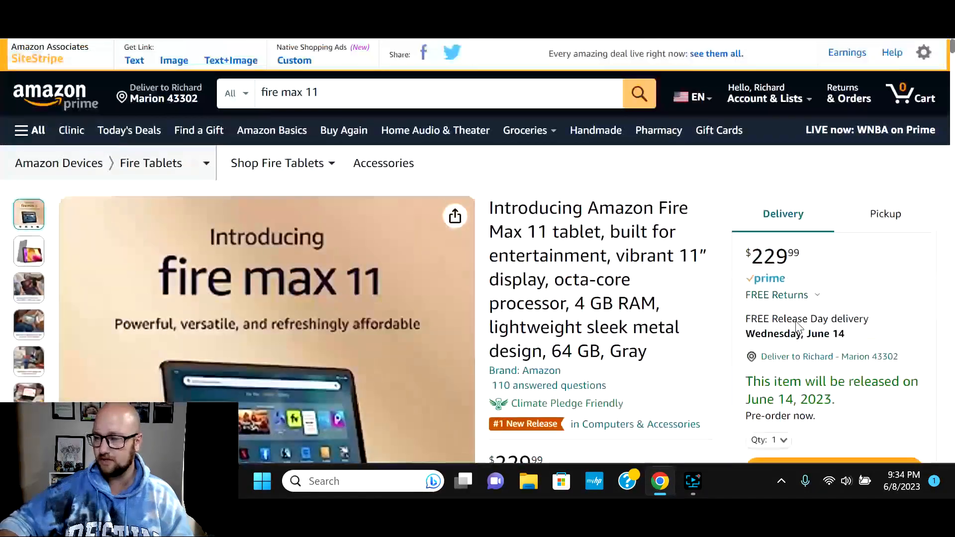
scroll("down", 3)
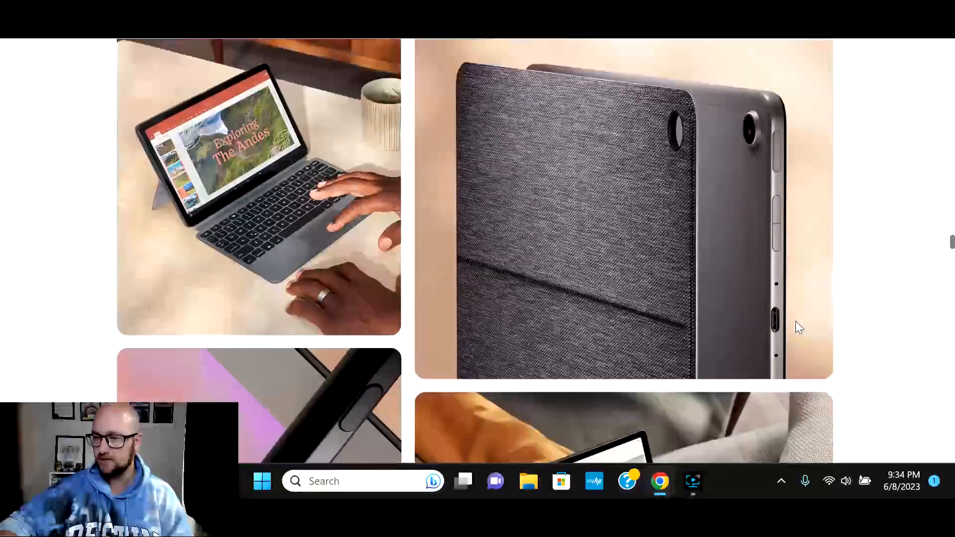
scroll("down", 3)
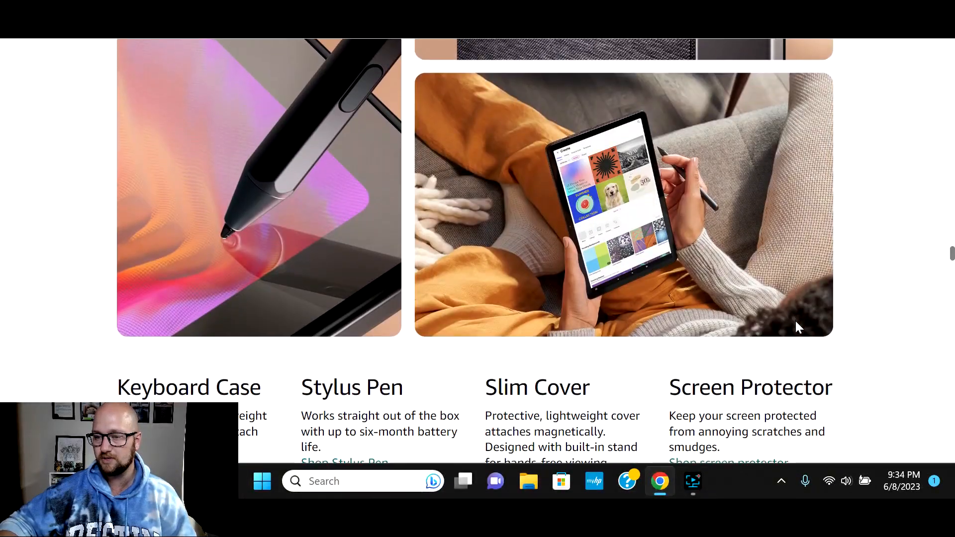
scroll("down", 3)
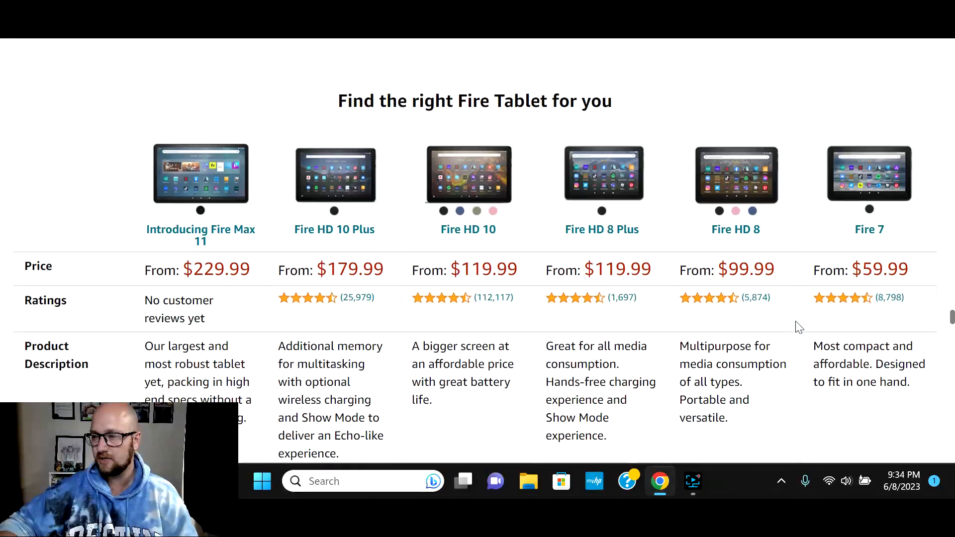
scroll("down", 3)
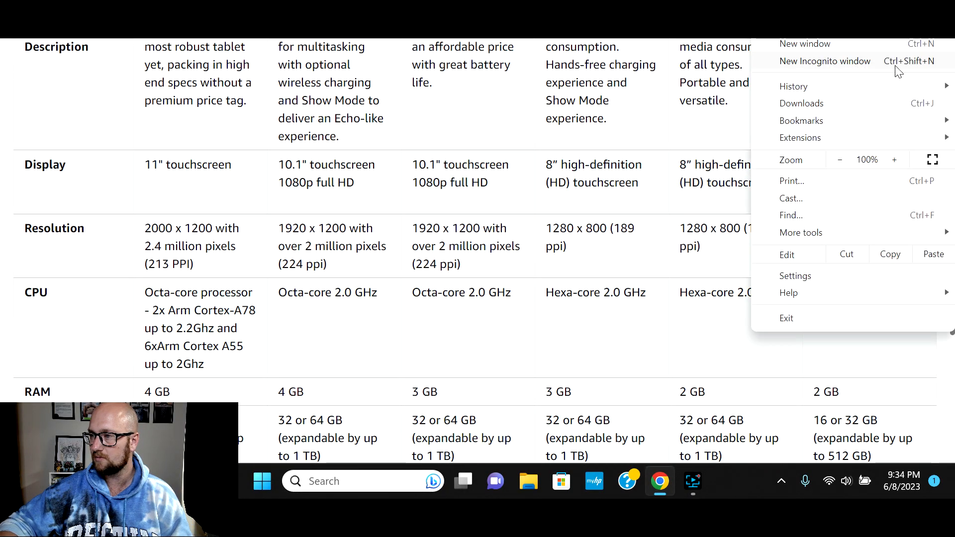
left_click(839, 159)
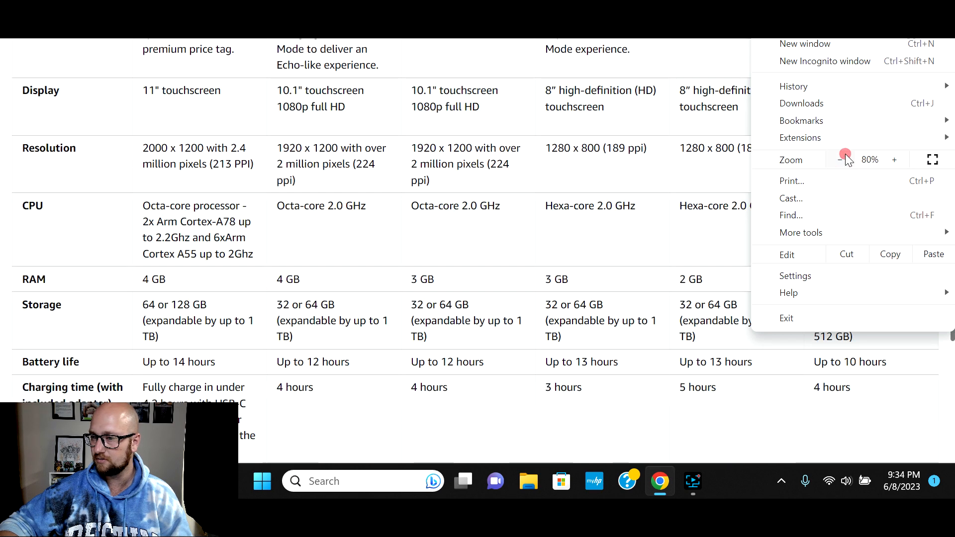
Zoom out the page and scroll the table to the charging and accessories rows.
left_click(845, 159)
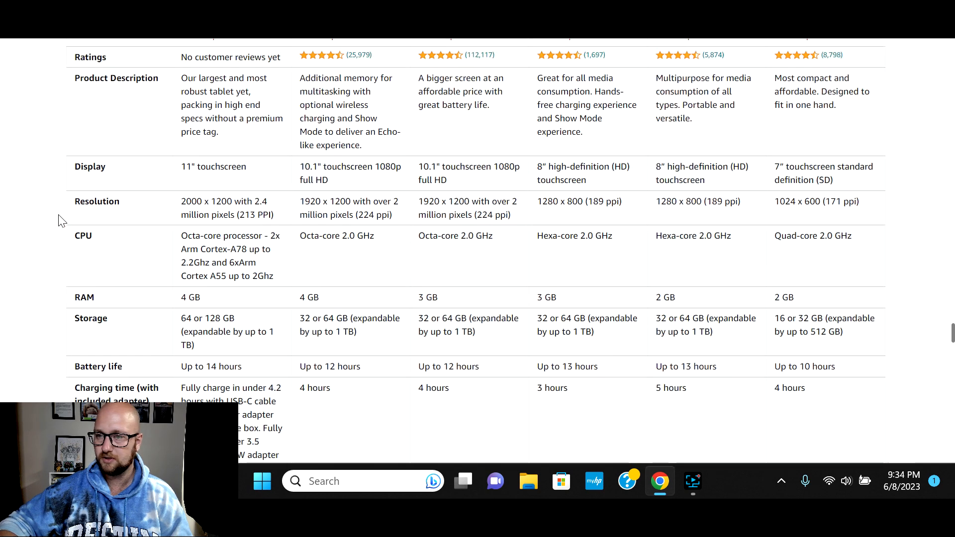
scroll("up", 3)
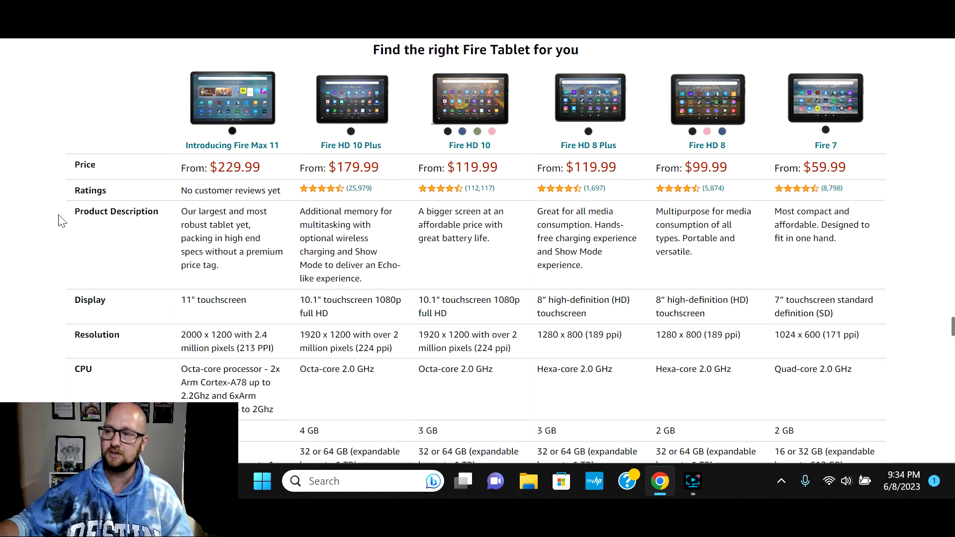
scroll("down", 3)
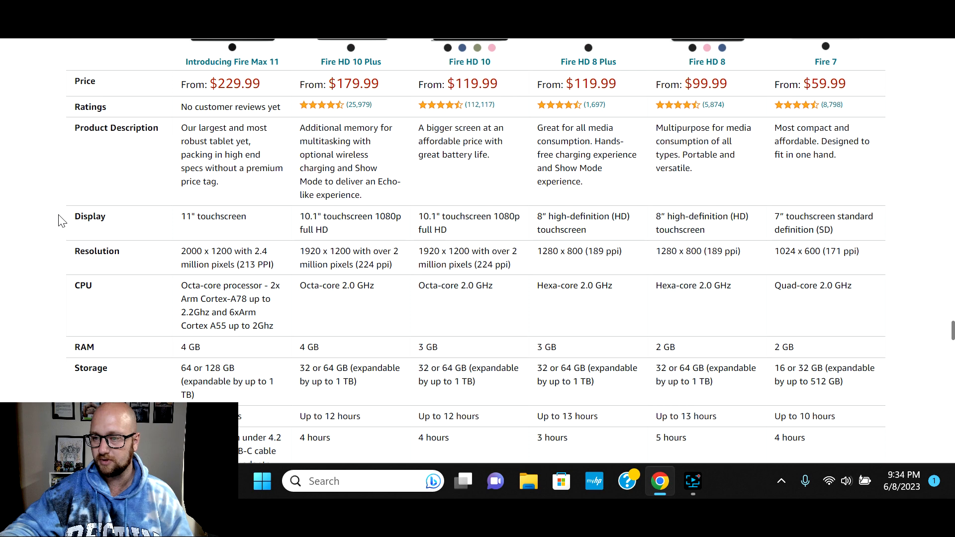
scroll("down", 3)
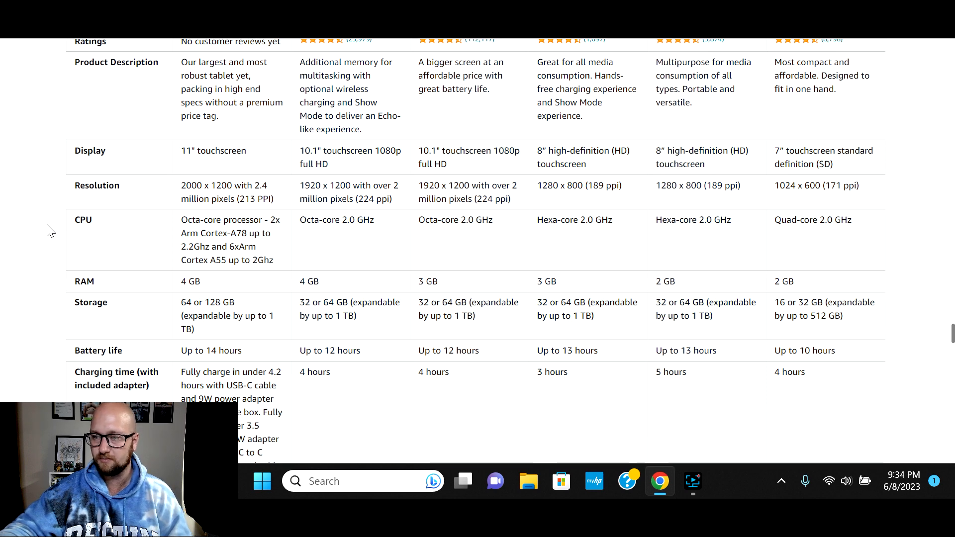
scroll("down", 3)
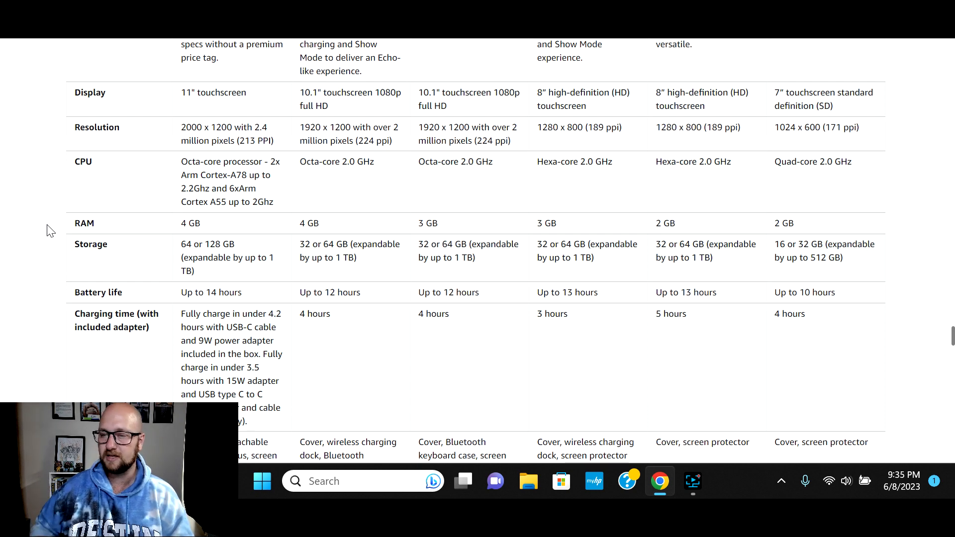
Scroll the comparison table through ports, weight and camera rows to Tech Specs.
scroll("down", 3)
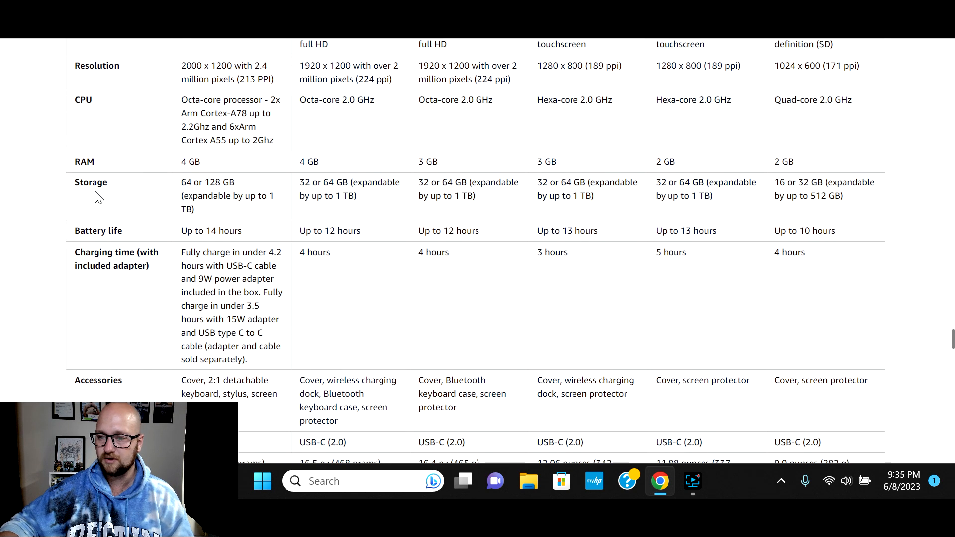
mouse_move(158, 271)
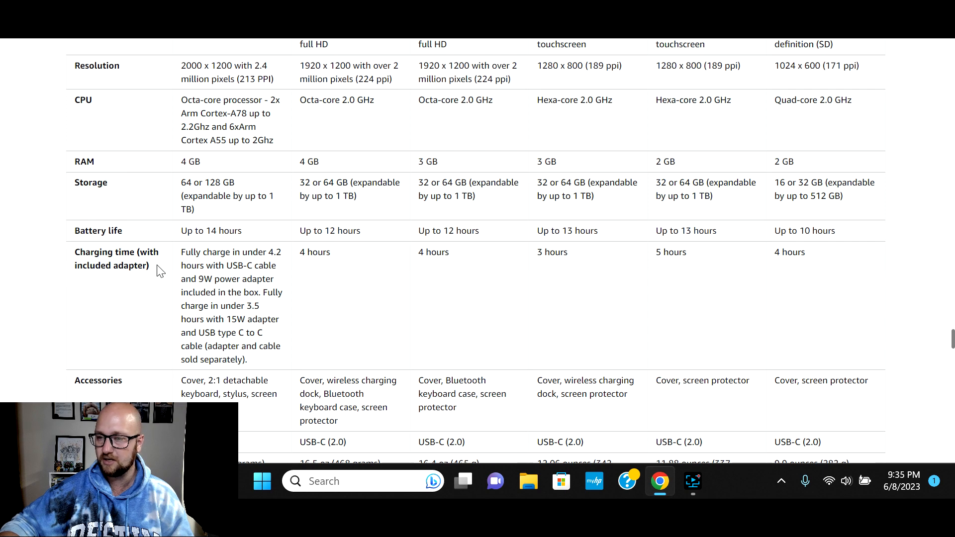
mouse_move(27, 312)
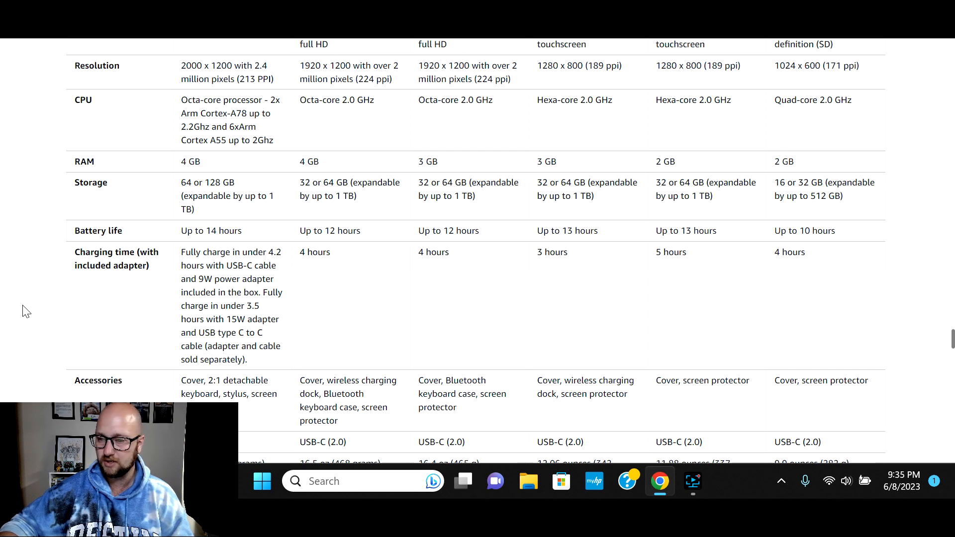
scroll("down", 3)
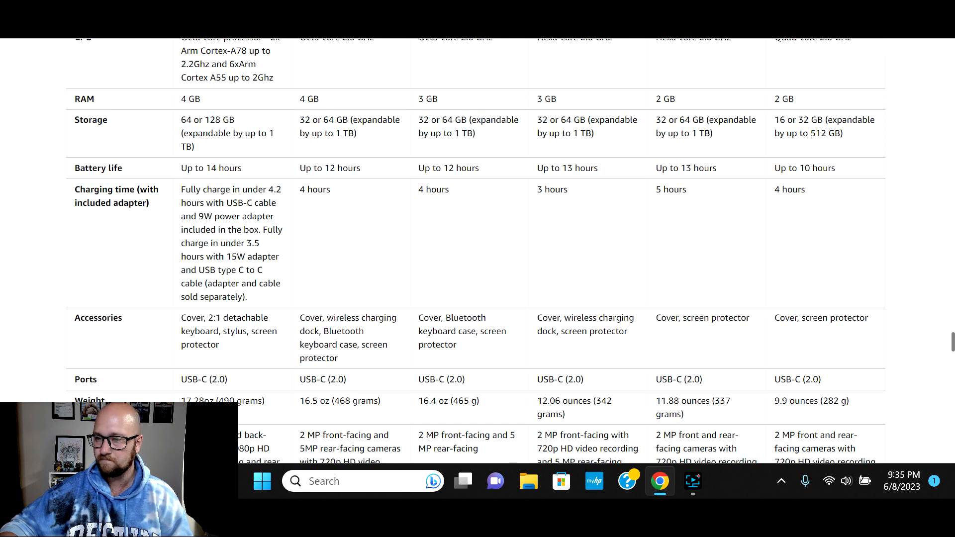
mouse_move(299, 236)
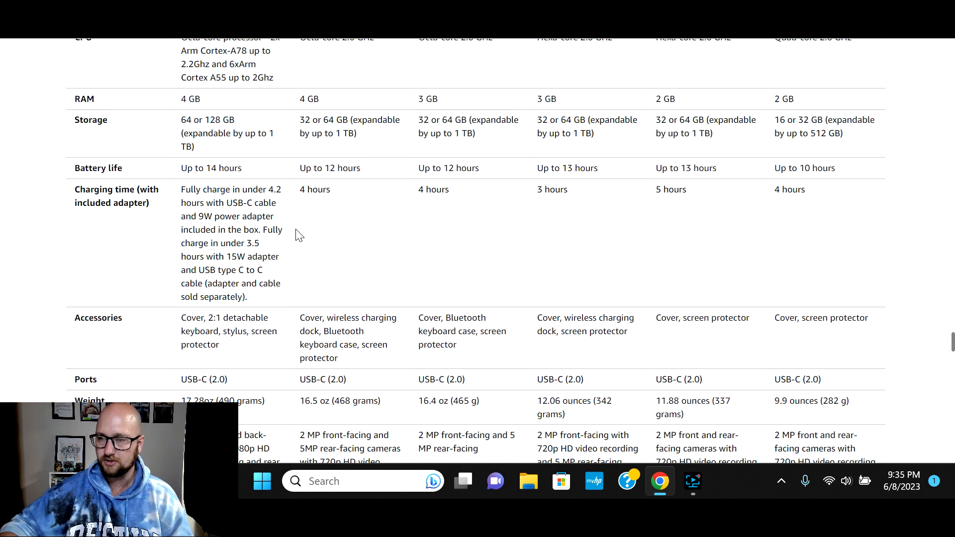
mouse_move(294, 247)
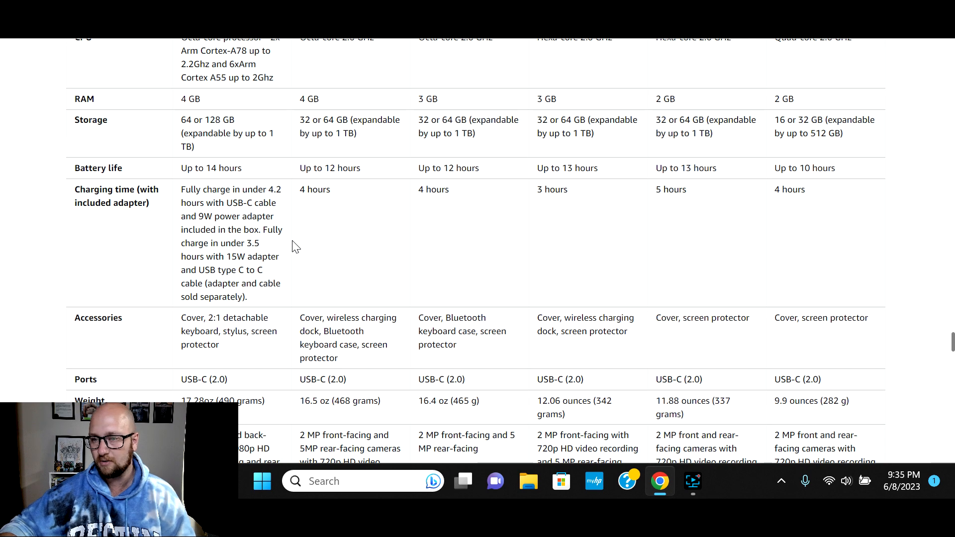
scroll("down", 3)
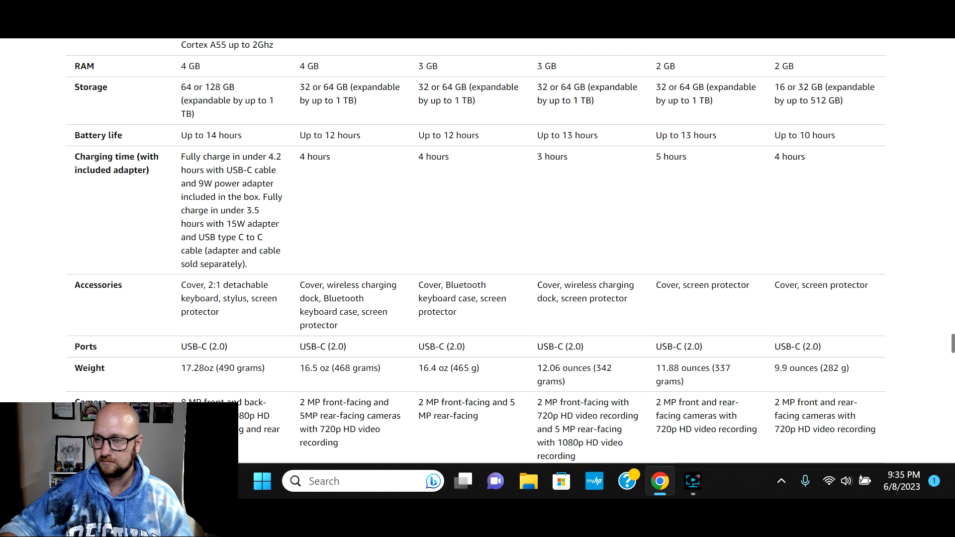
mouse_move(68, 254)
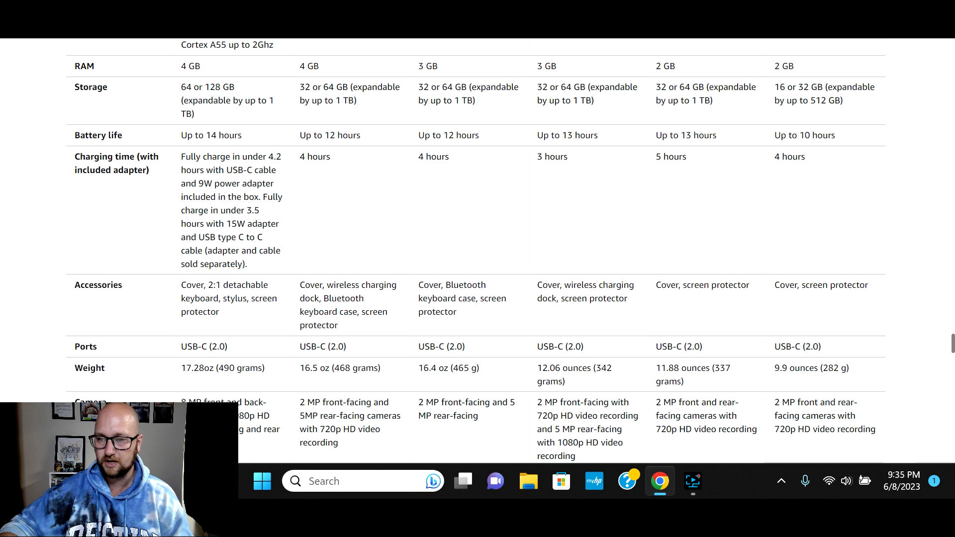
scroll("down", 3)
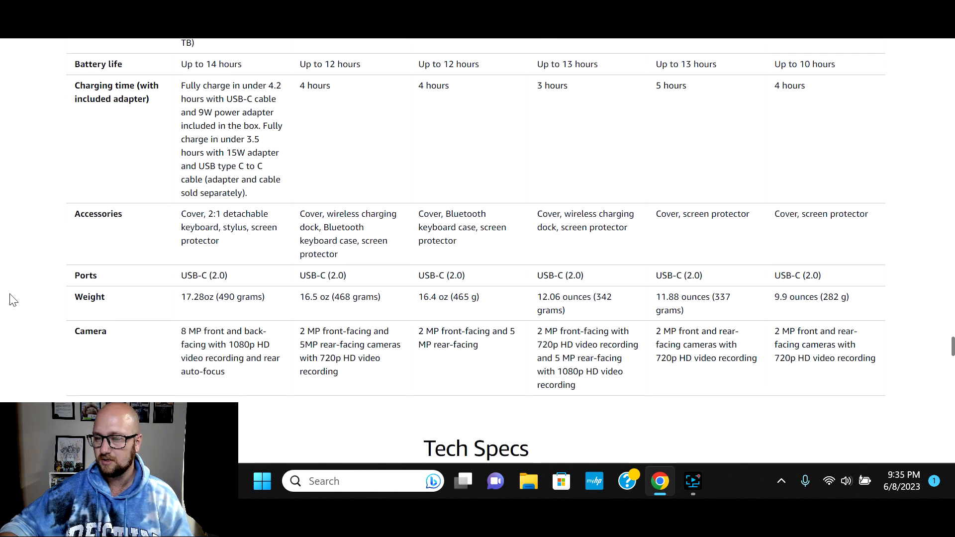
scroll("down", 3)
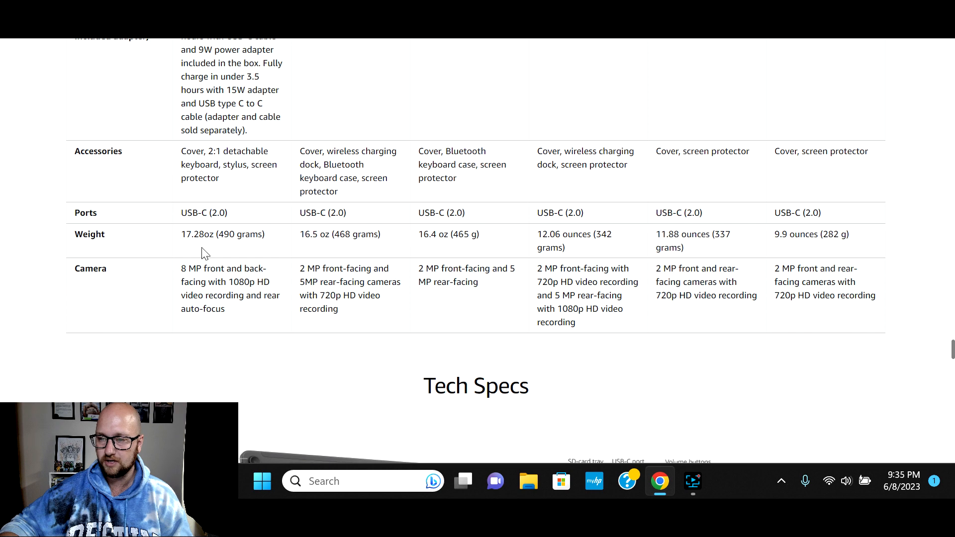
mouse_move(66, 342)
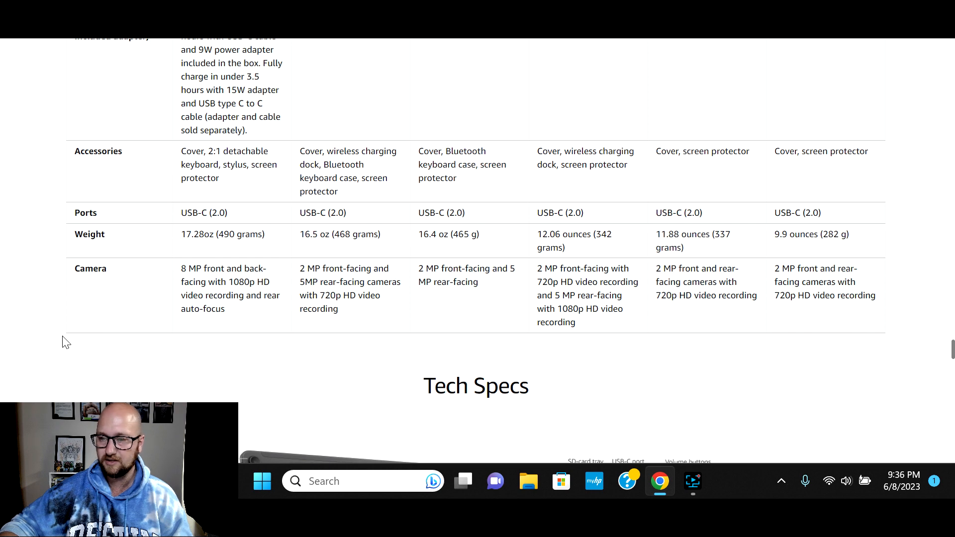
mouse_move(269, 227)
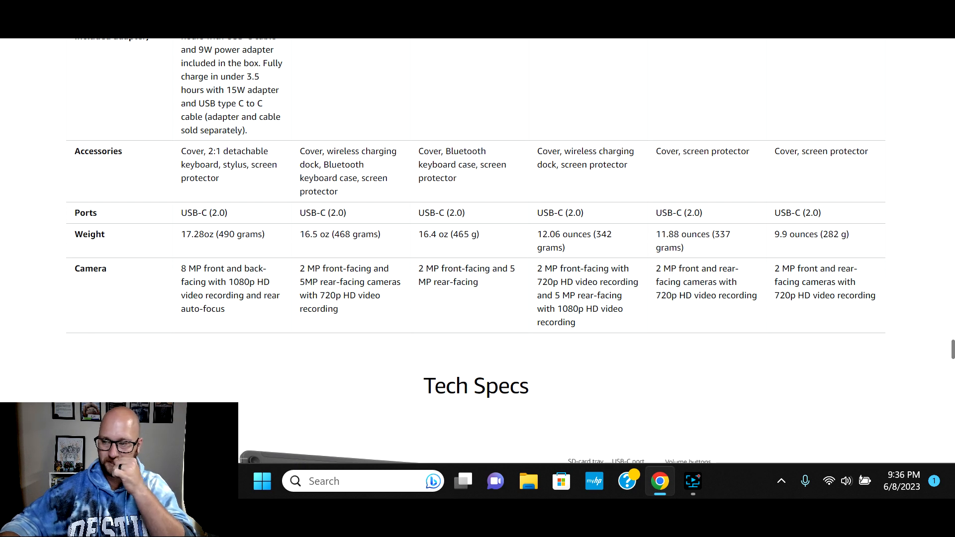
mouse_move(328, 325)
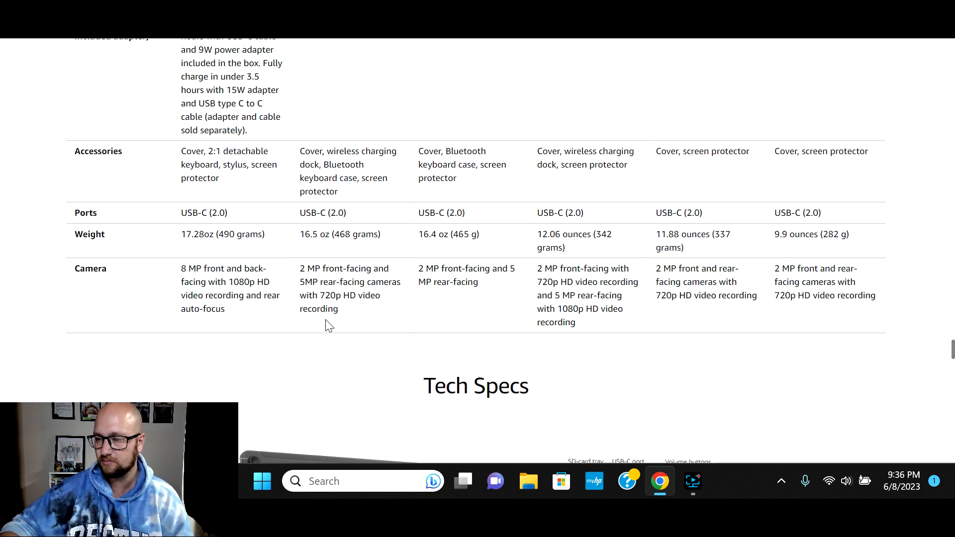
mouse_move(310, 266)
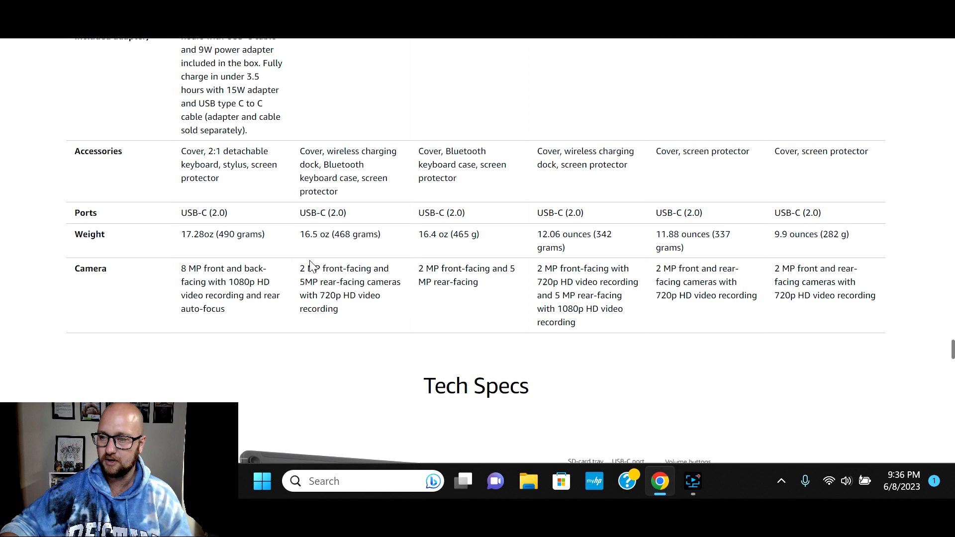
mouse_move(578, 255)
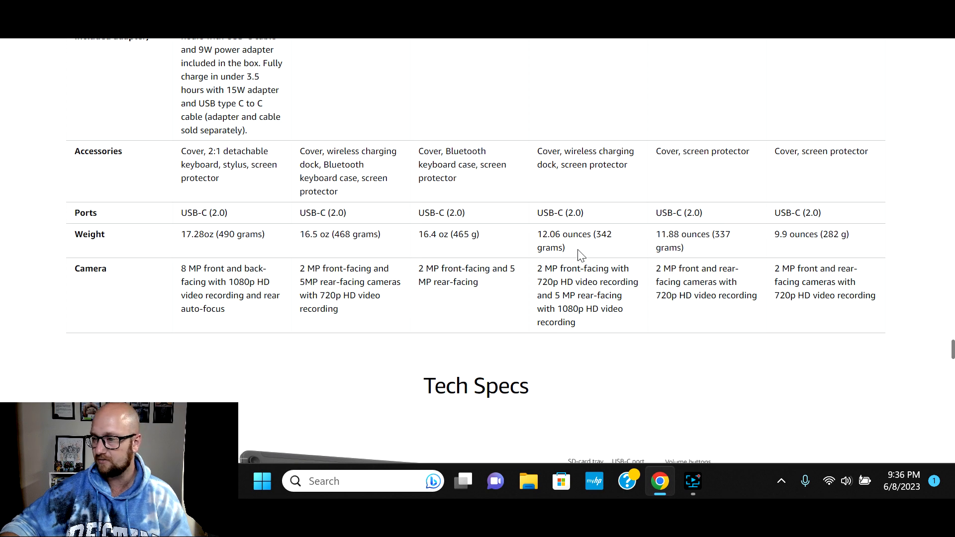
mouse_move(682, 308)
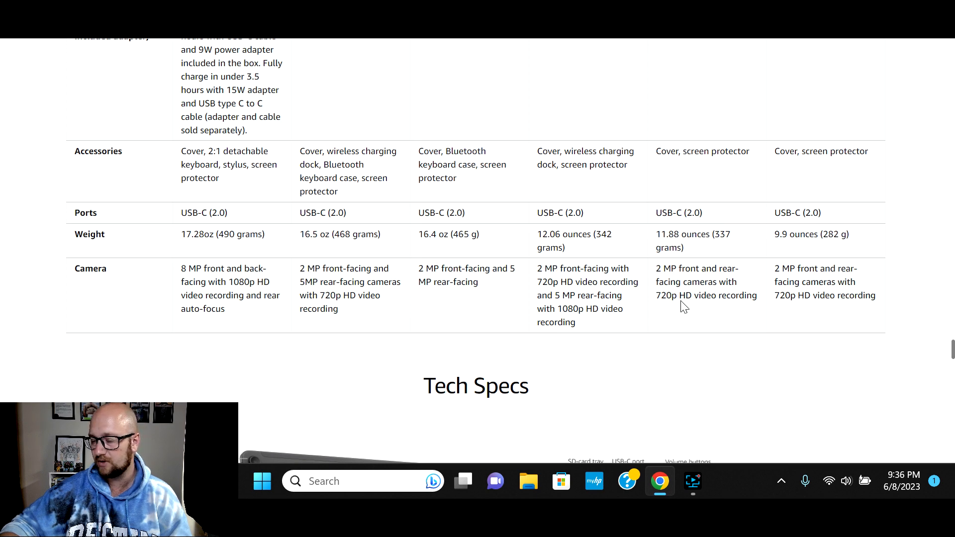
Scroll down to the Fire Max 11 diagram and the start of its spec table.
scroll("down", 3)
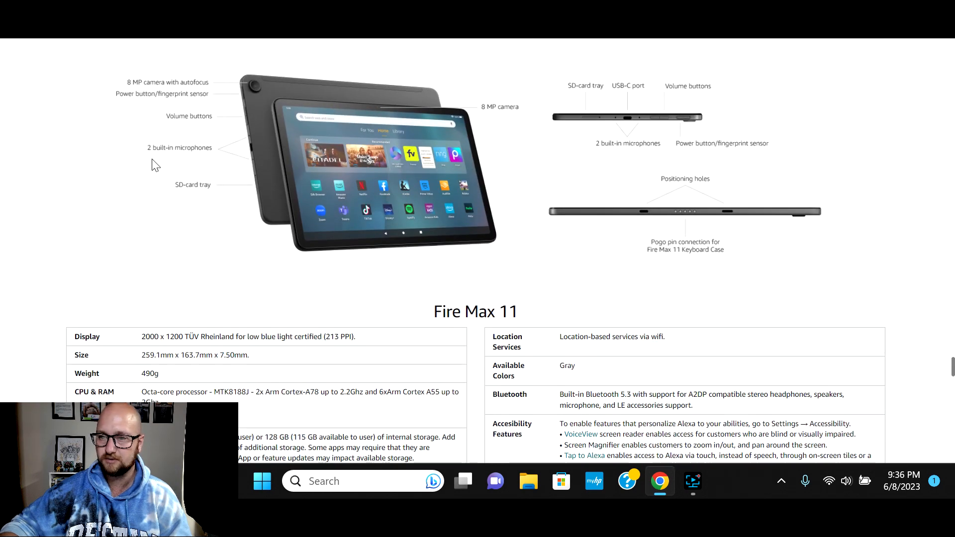
mouse_move(311, 105)
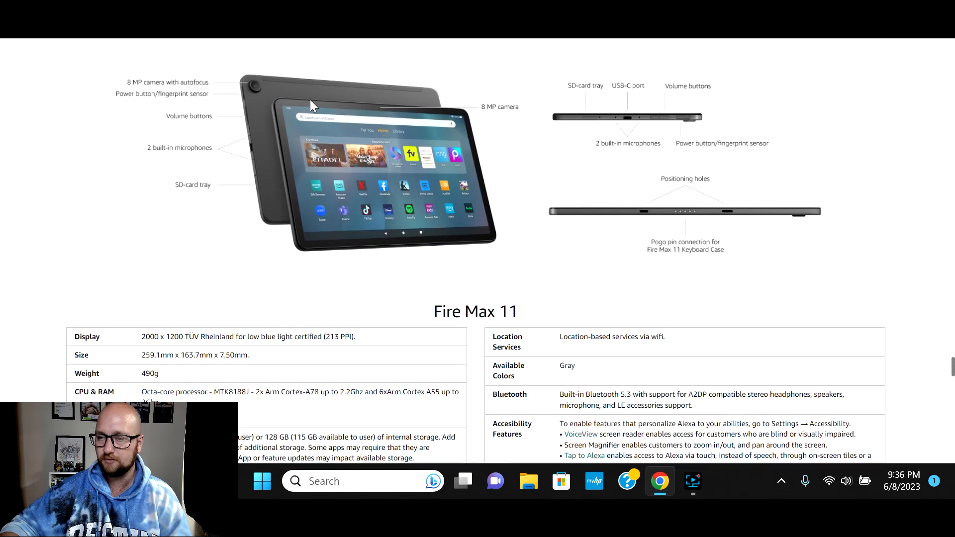
mouse_move(230, 146)
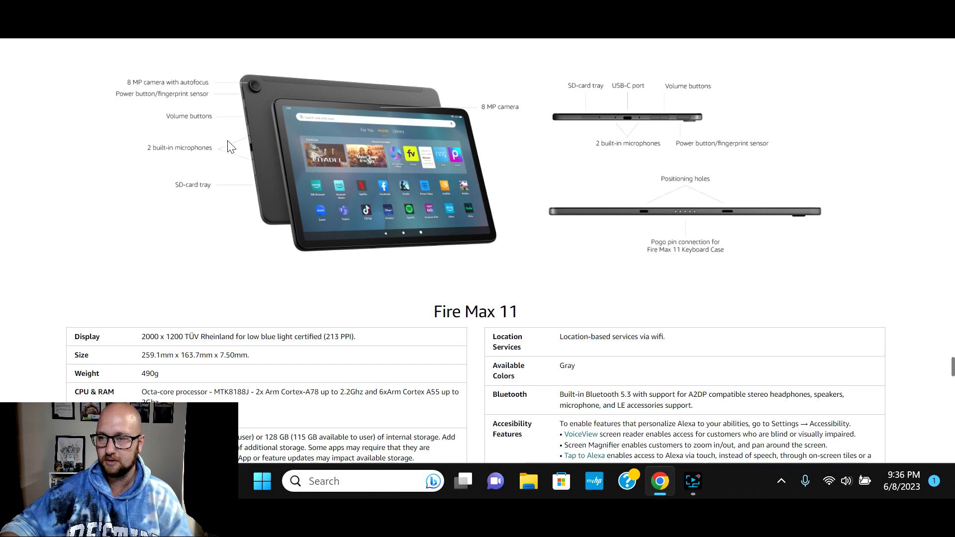
mouse_move(226, 187)
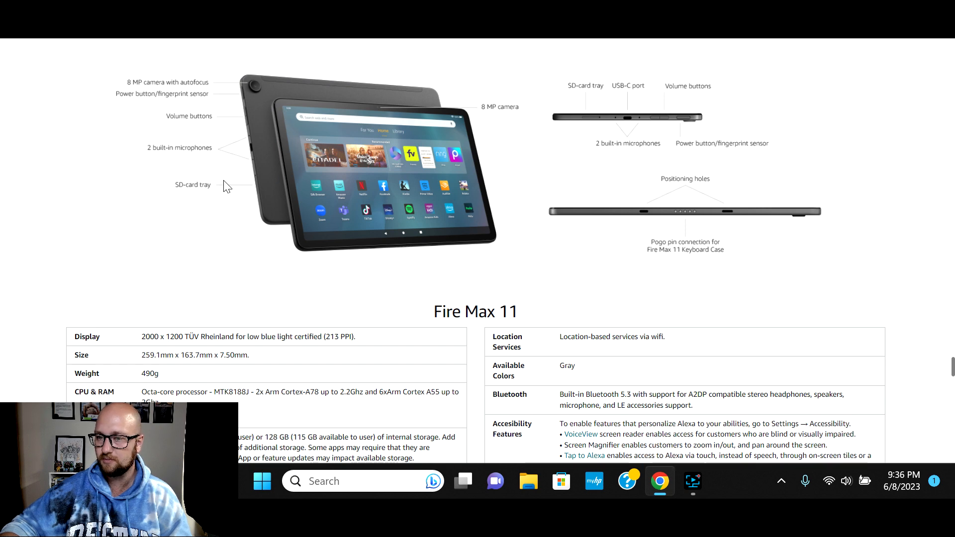
mouse_move(678, 95)
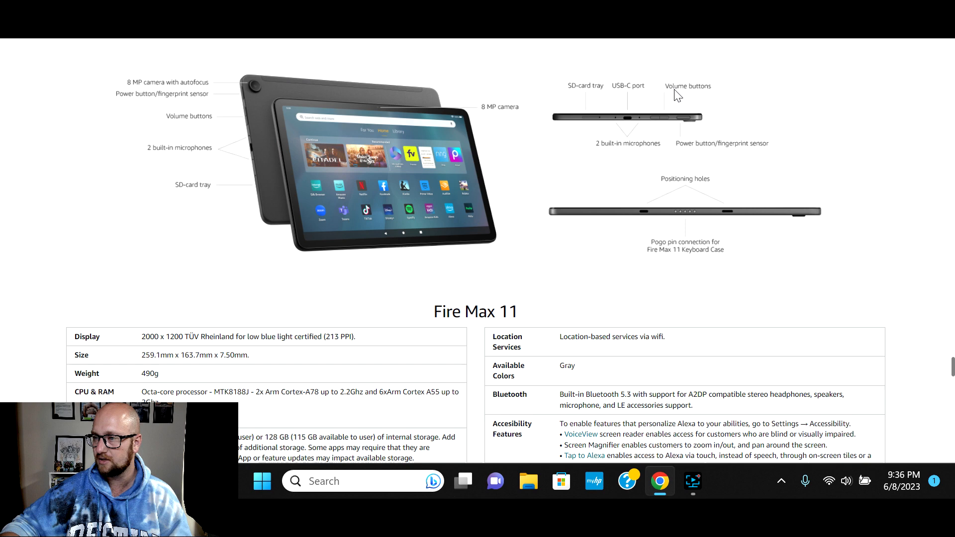
mouse_move(670, 225)
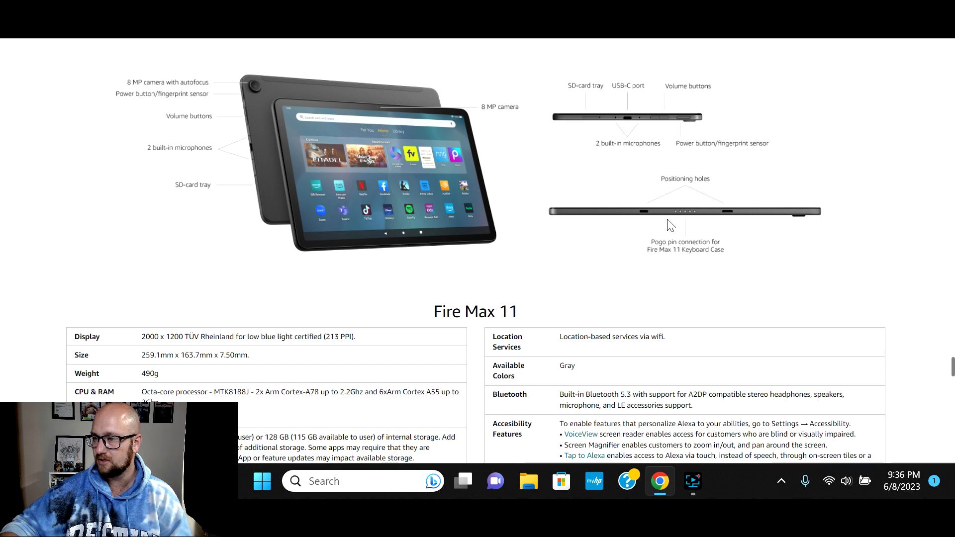
mouse_move(673, 189)
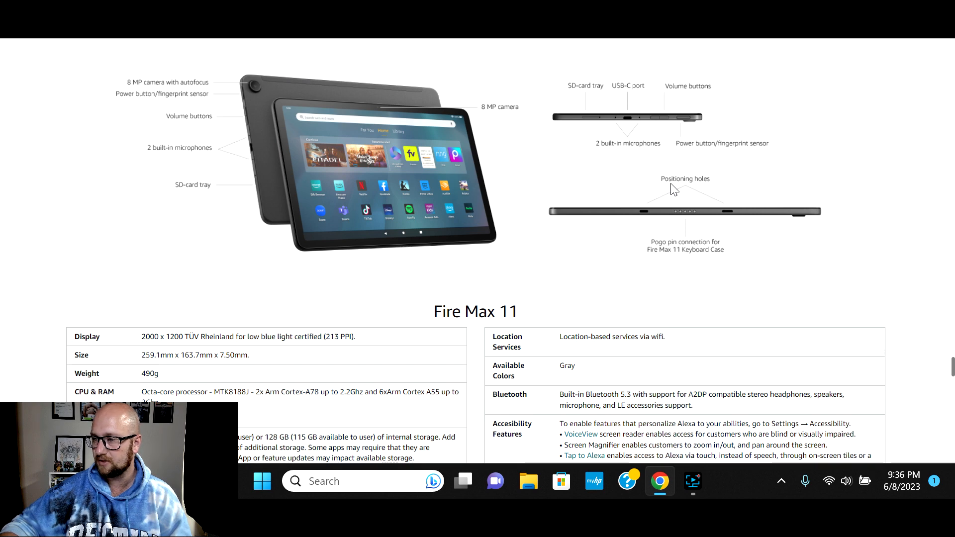
mouse_move(739, 243)
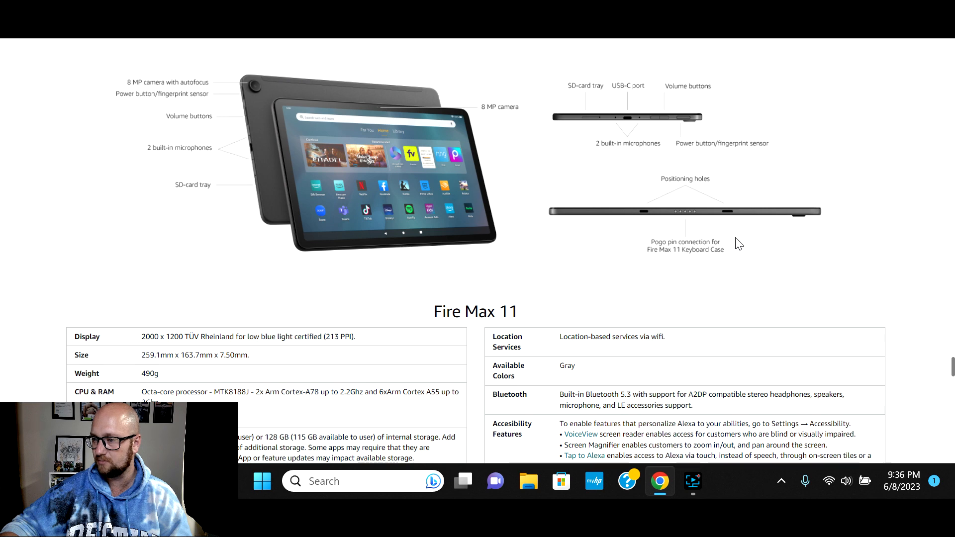
mouse_move(195, 258)
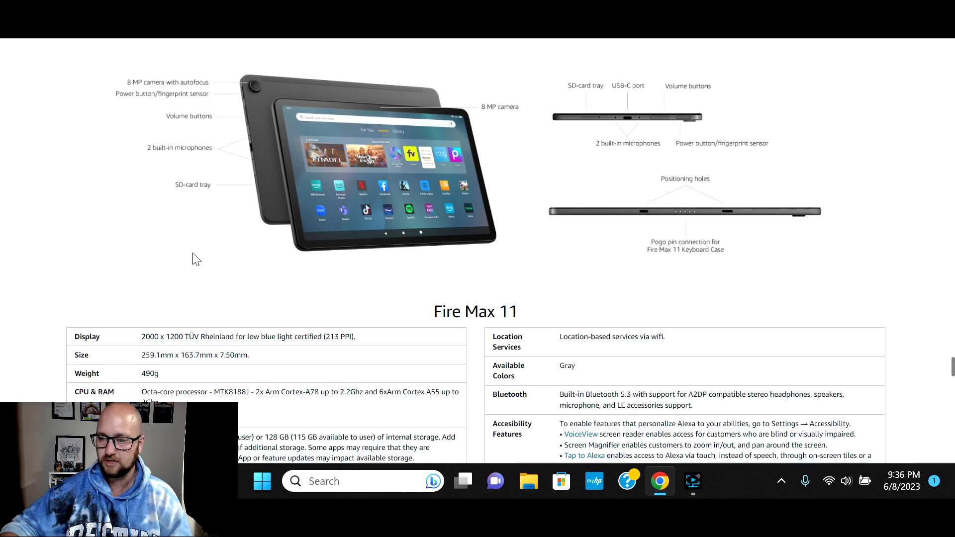
mouse_move(35, 271)
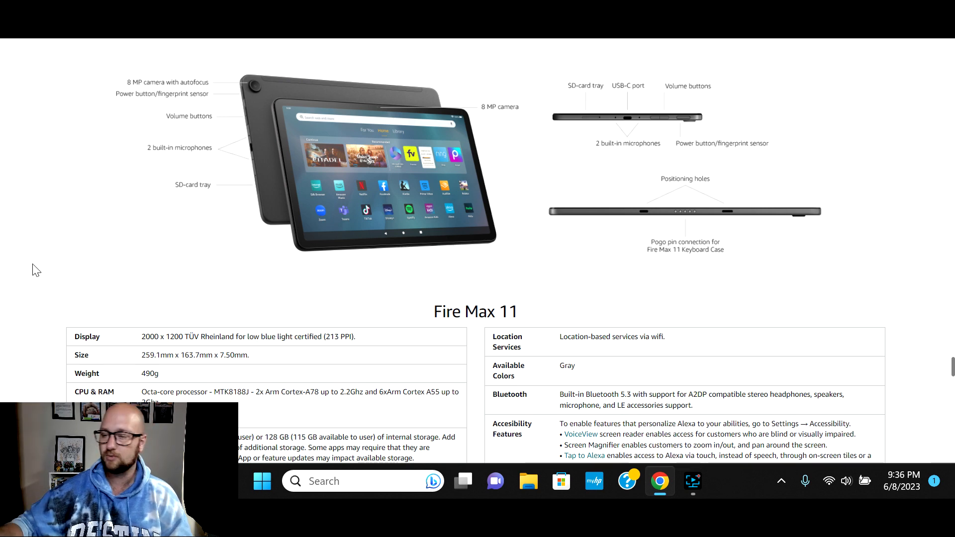
Scroll the spec table to Certifications and back, then restore Chrome from the taskbar.
scroll("down", 3)
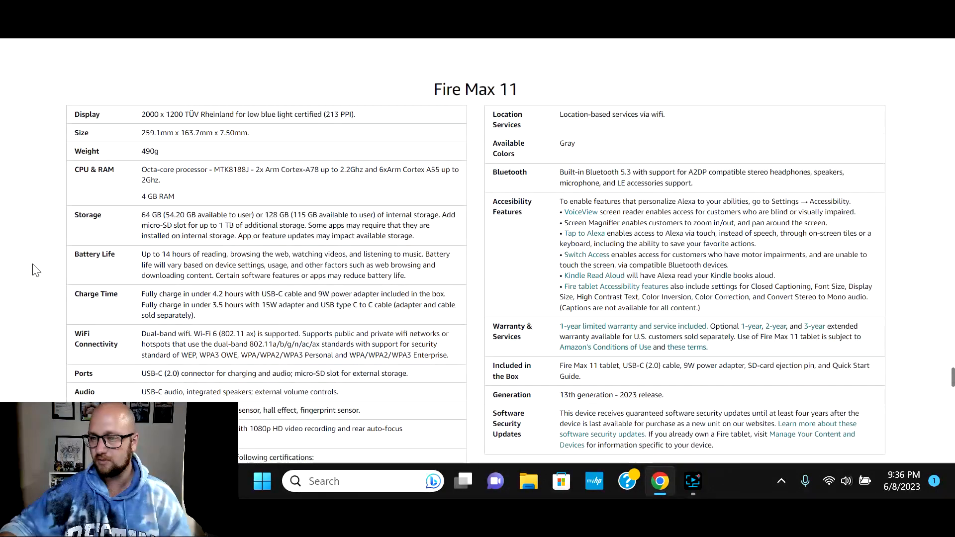
scroll("down", 3)
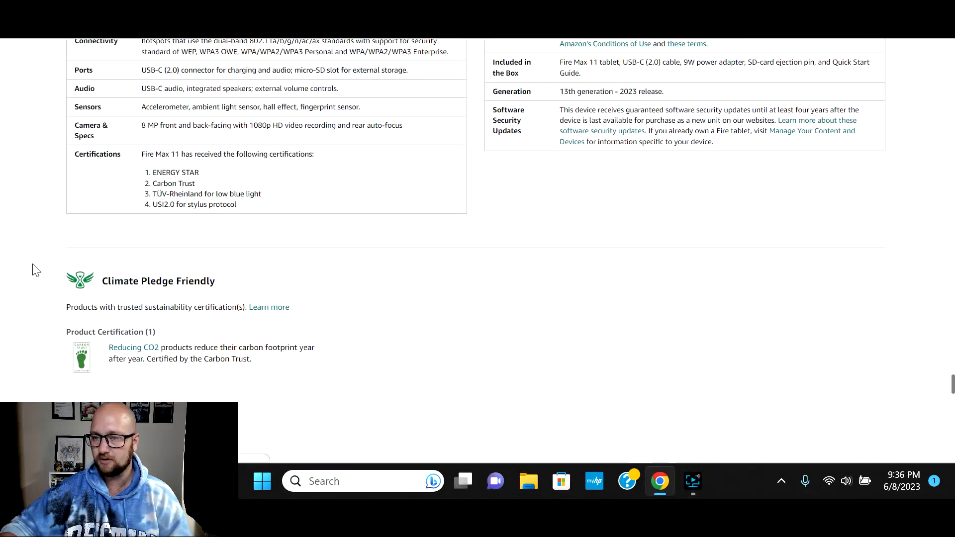
scroll("up", 3)
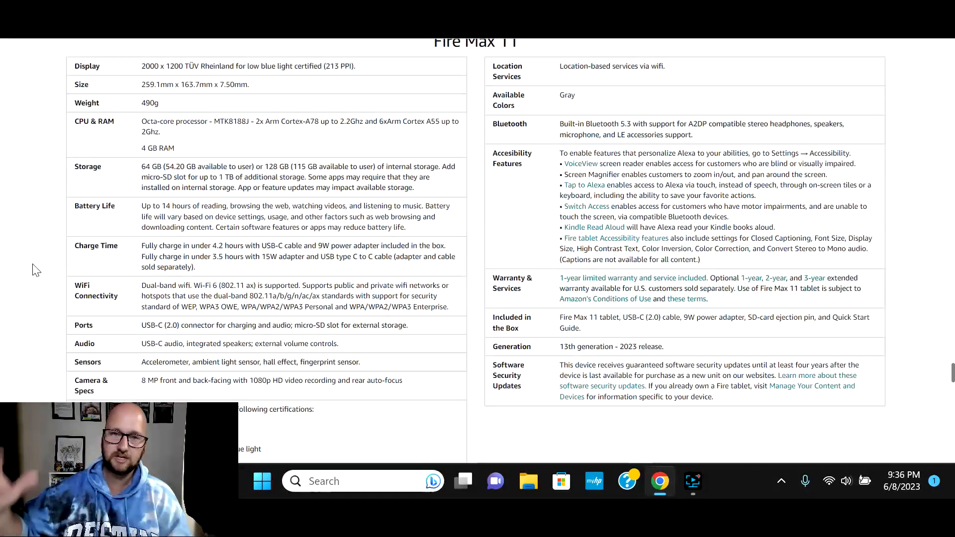
scroll("up", 3)
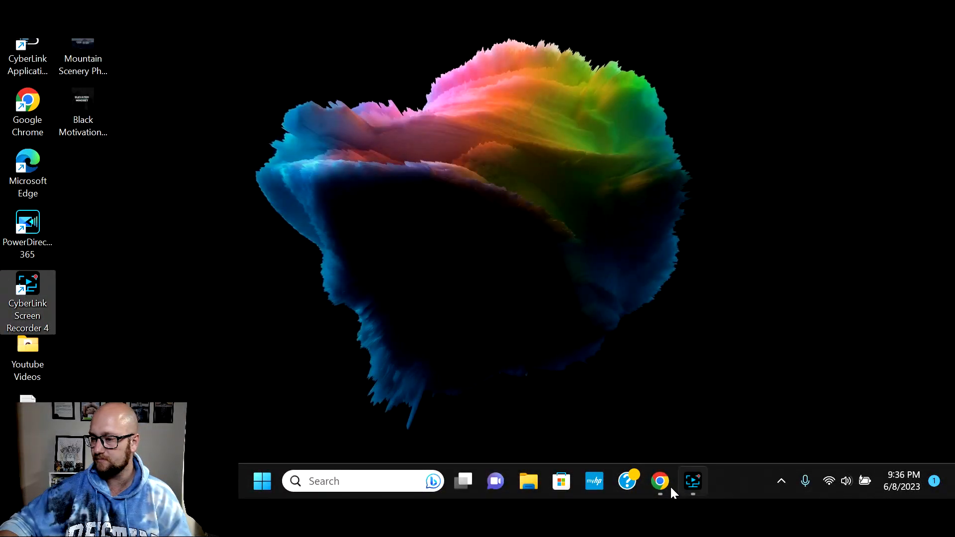
left_click(660, 481)
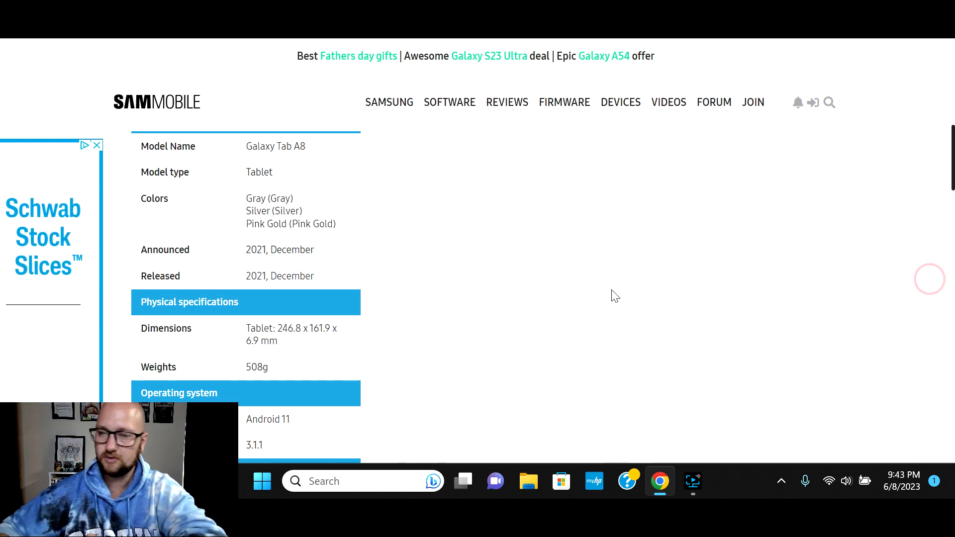
Scroll the Galaxy Tab A8 sheet past the 10.5-inch display and octa-core processor to Memory.
scroll("up", 3)
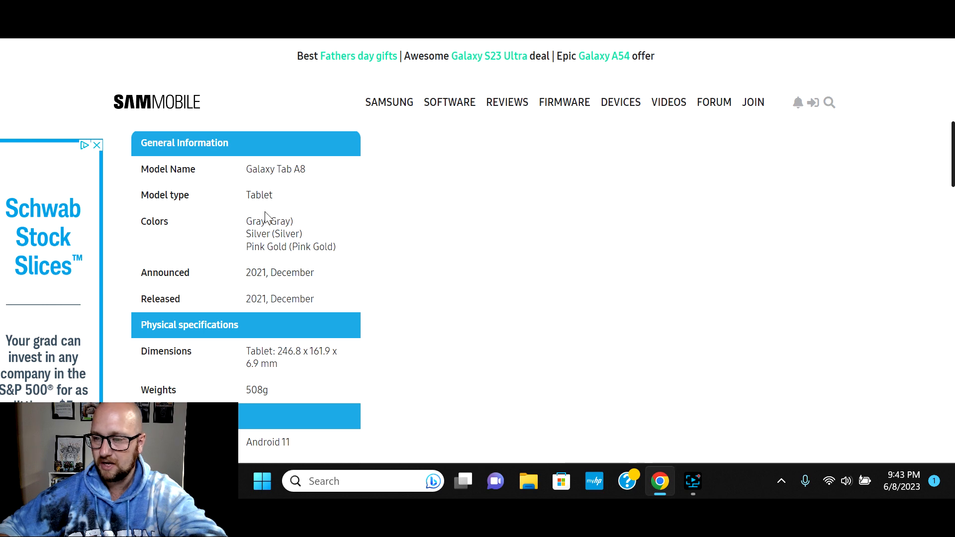
mouse_move(507, 332)
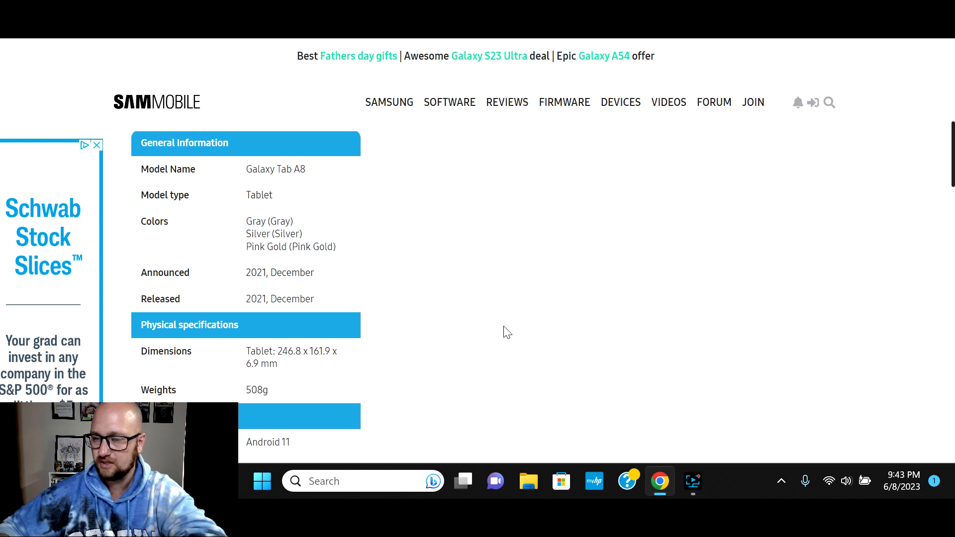
scroll("down", 3)
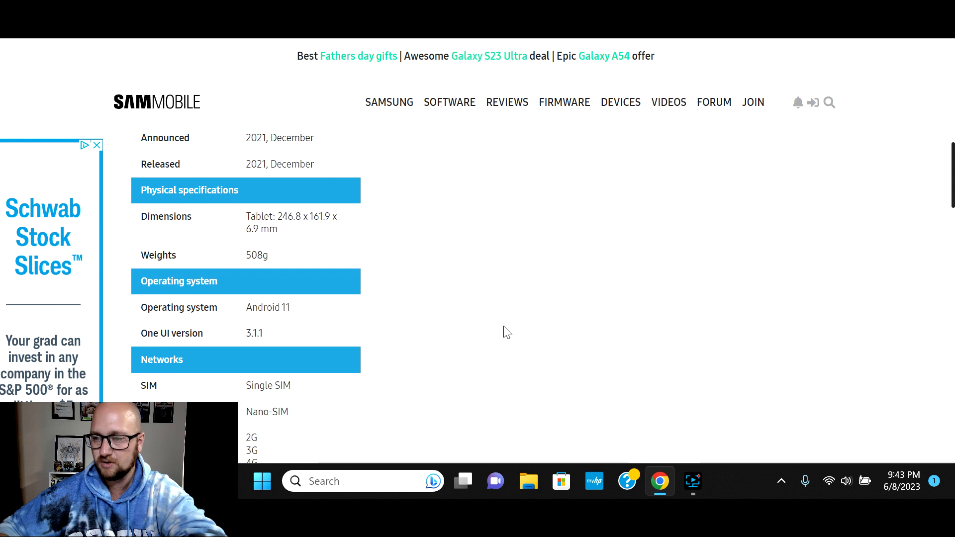
scroll("down", 3)
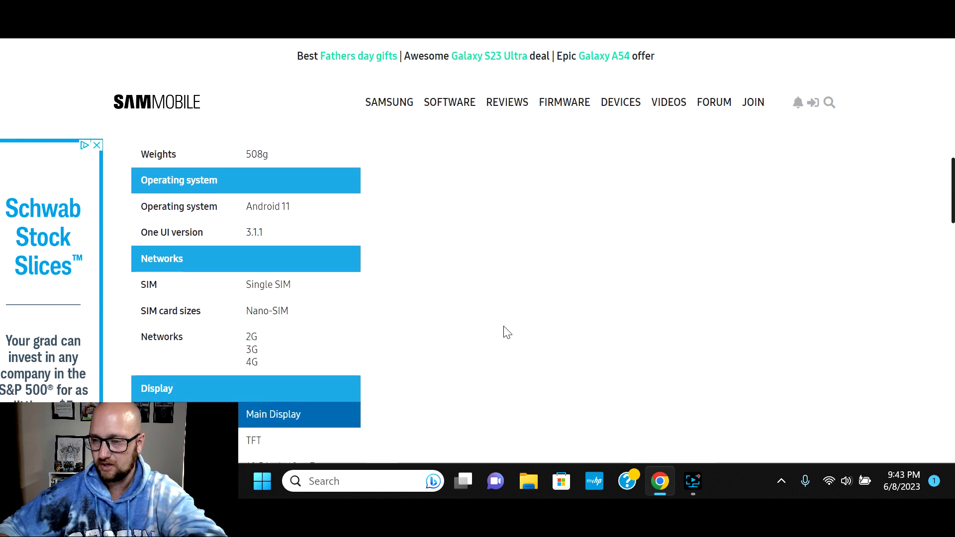
scroll("down", 3)
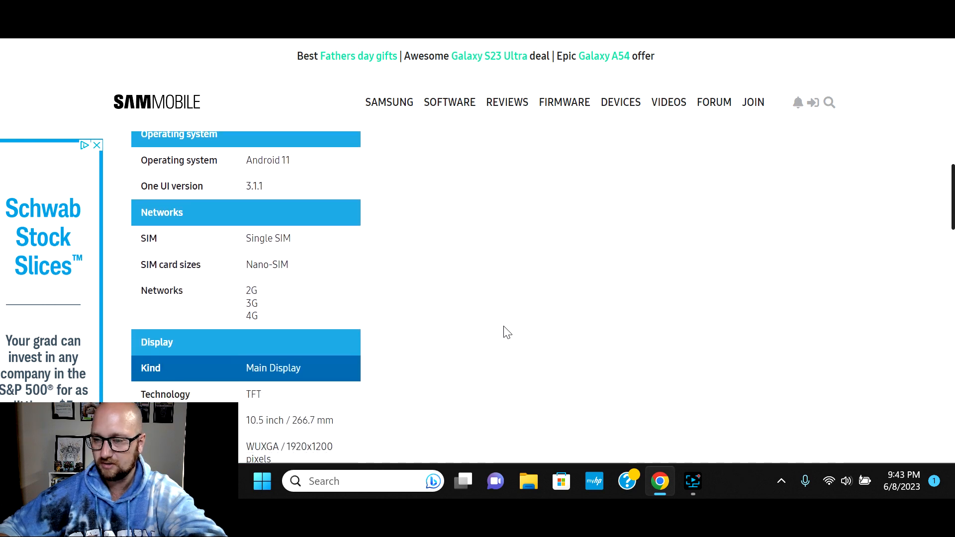
scroll("down", 3)
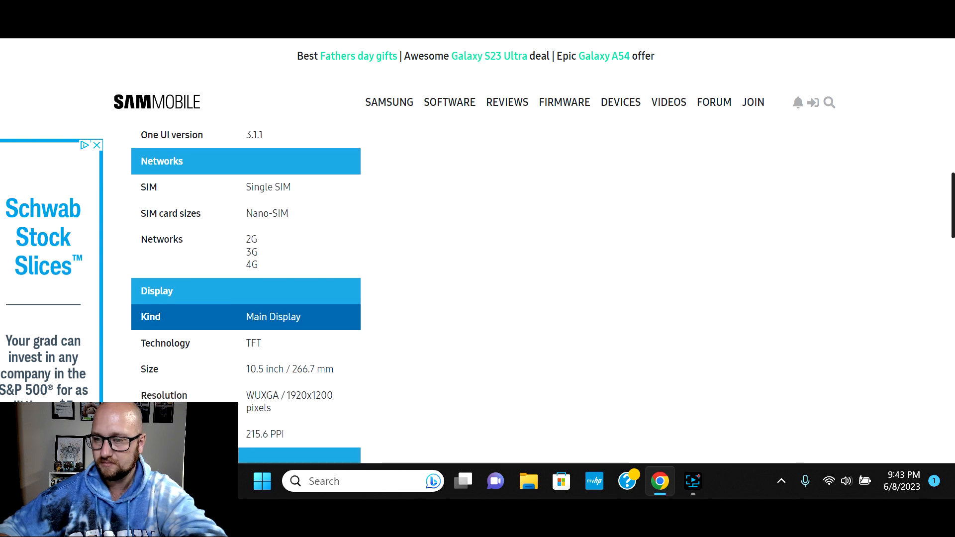
scroll("down", 3)
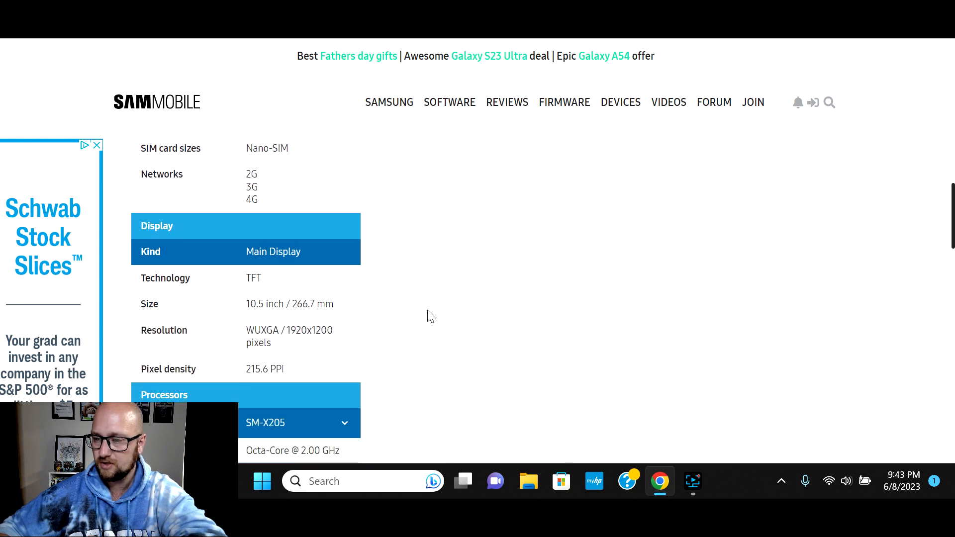
scroll("down", 3)
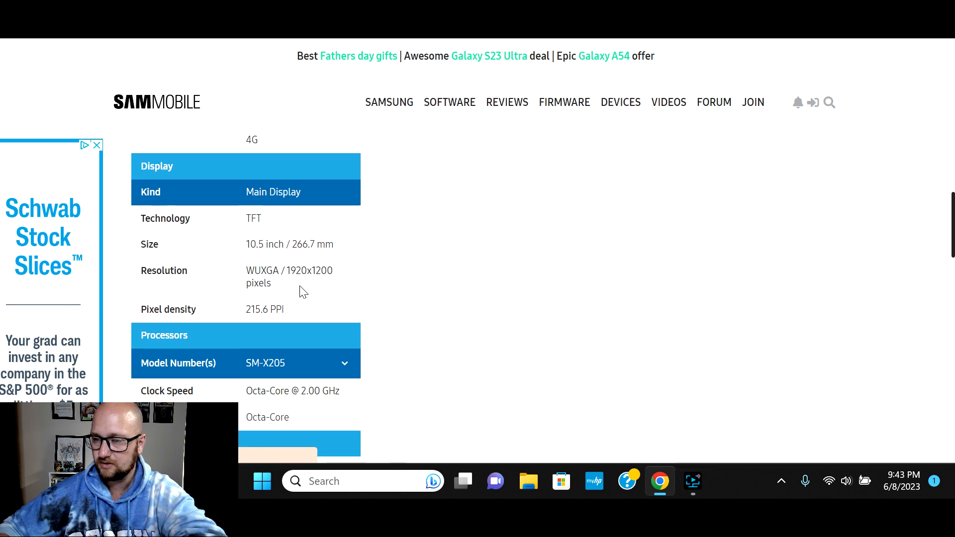
mouse_move(438, 326)
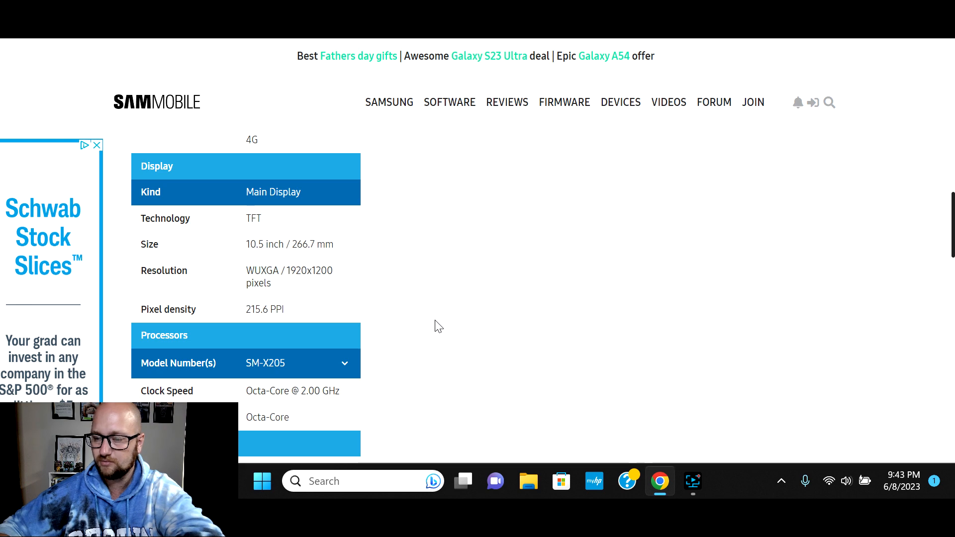
scroll("down", 3)
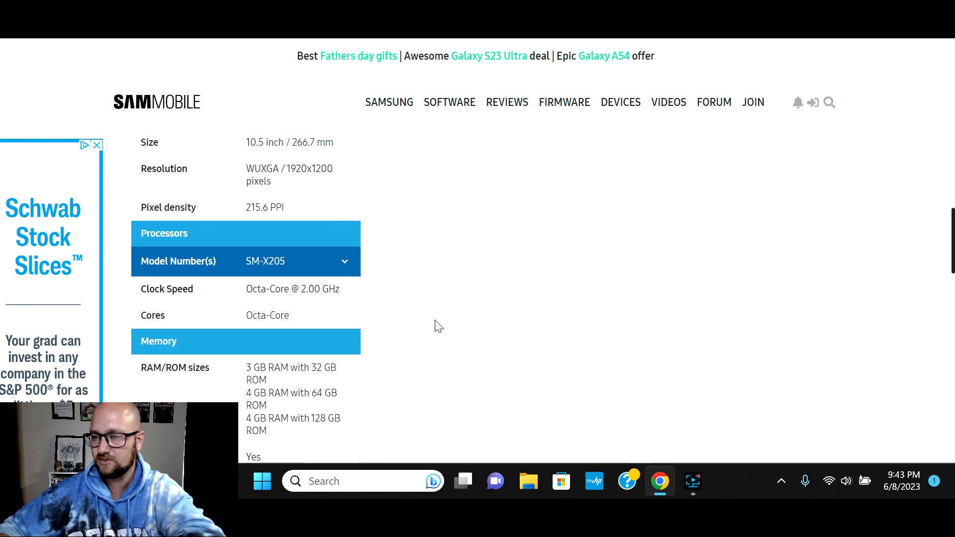
scroll("down", 3)
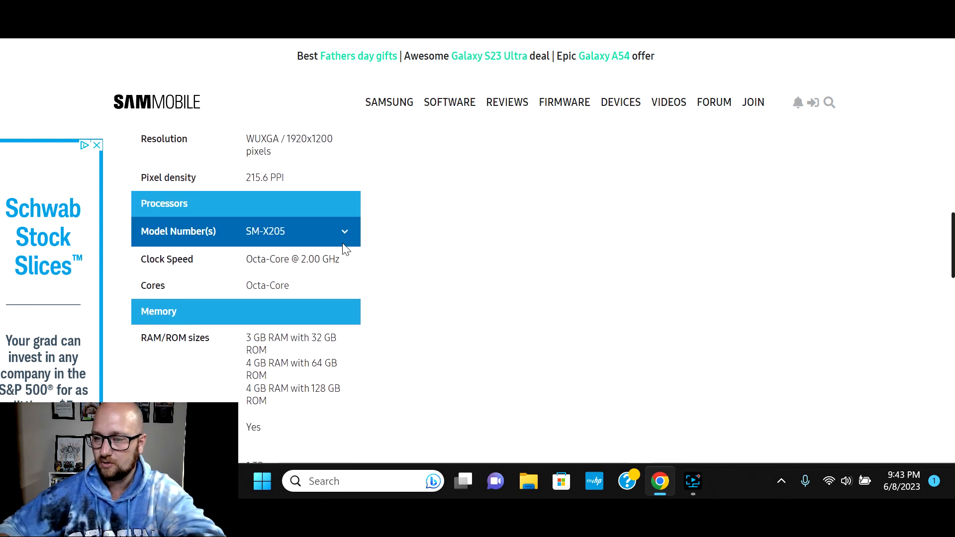
mouse_move(475, 280)
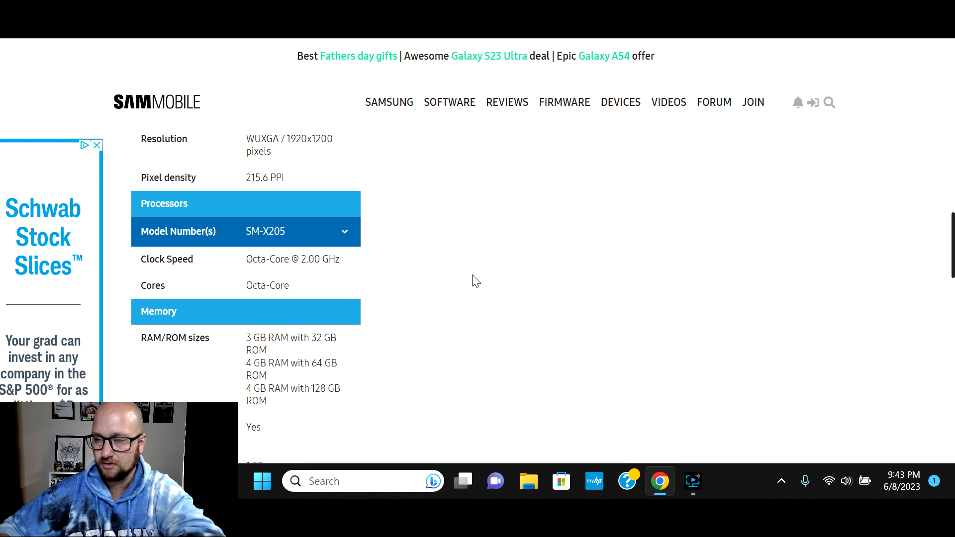
scroll("down", 3)
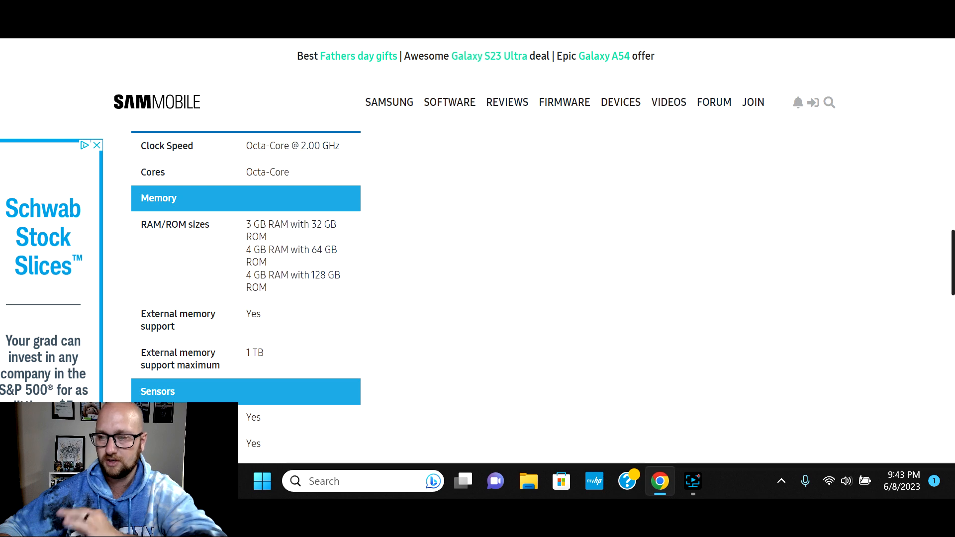
Scroll the Galaxy Tab A8 sheet through the Memory, Sensors and Video sections.
scroll("down", 3)
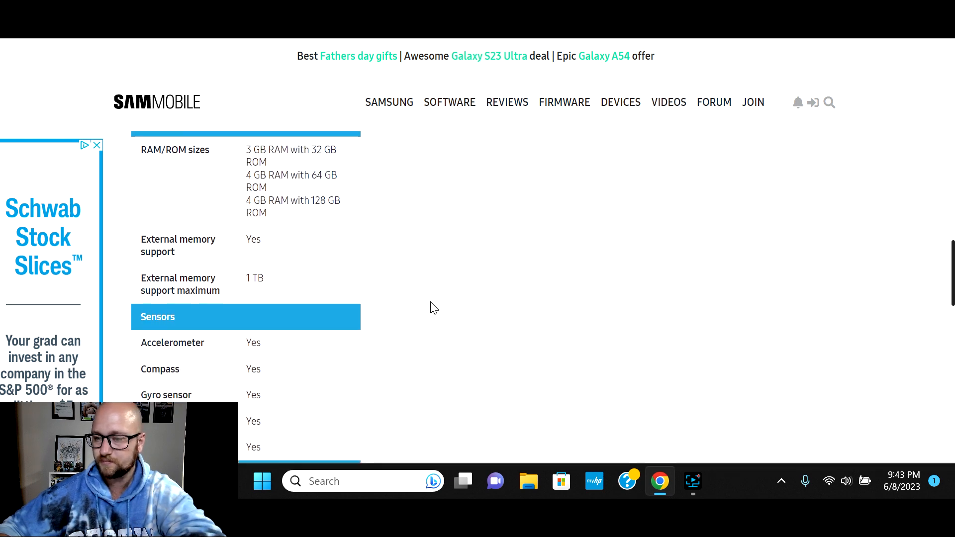
scroll("down", 3)
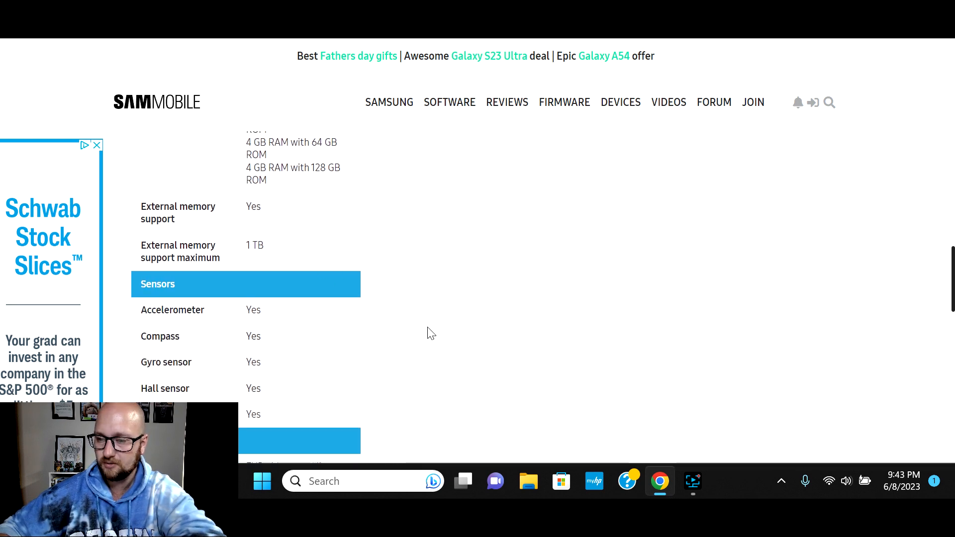
scroll("down", 3)
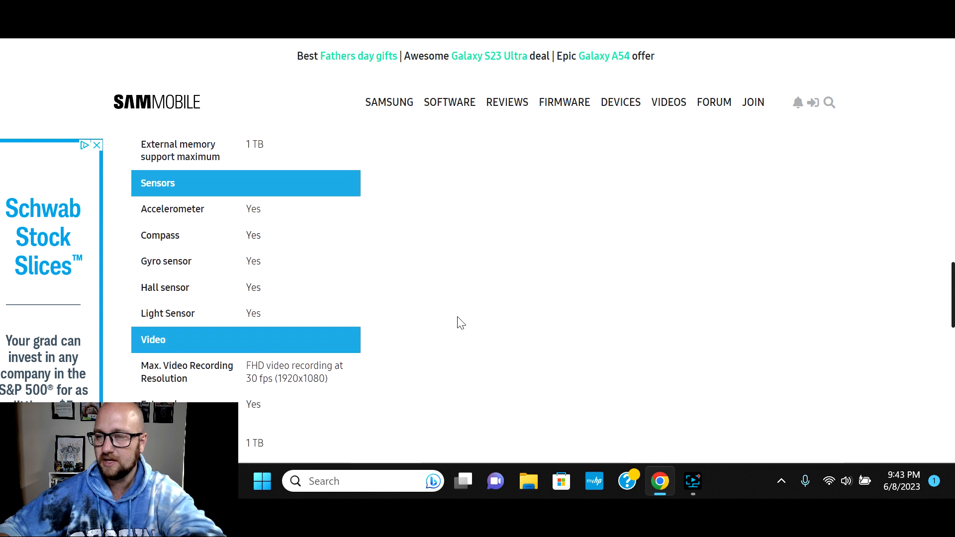
scroll("down", 3)
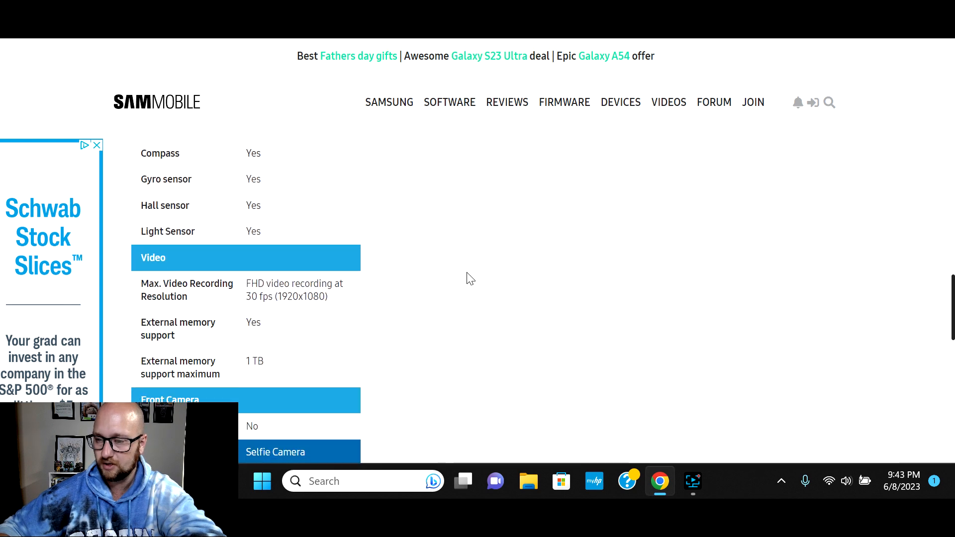
scroll("down", 3)
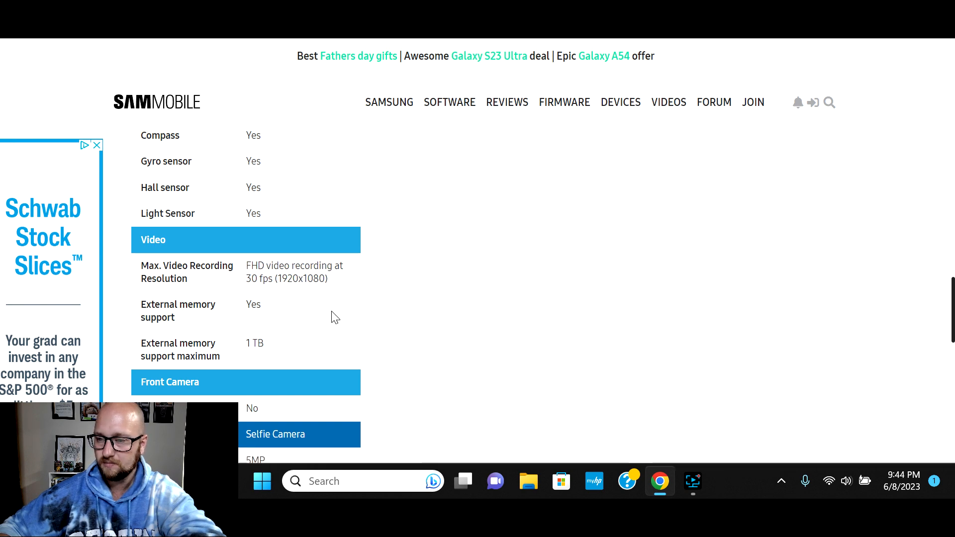
scroll("down", 3)
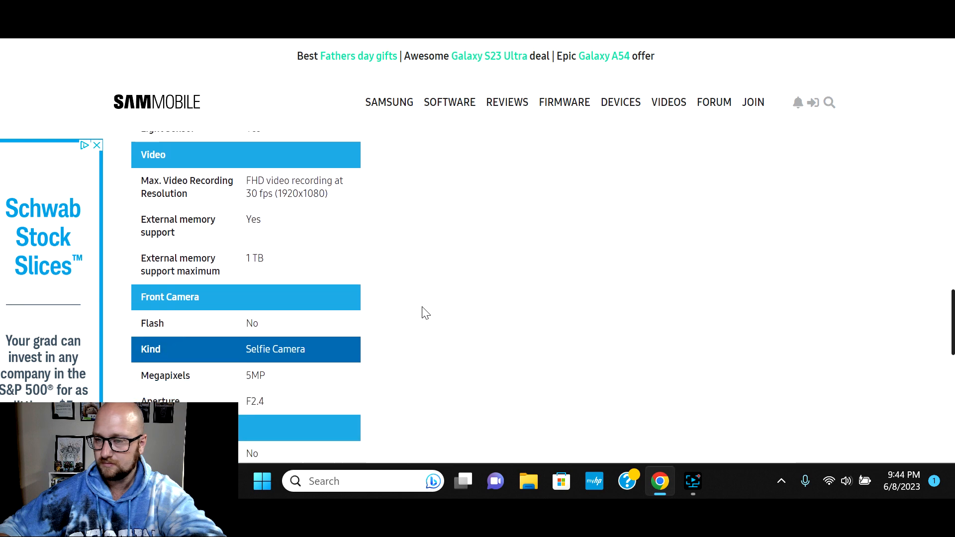
scroll("down", 3)
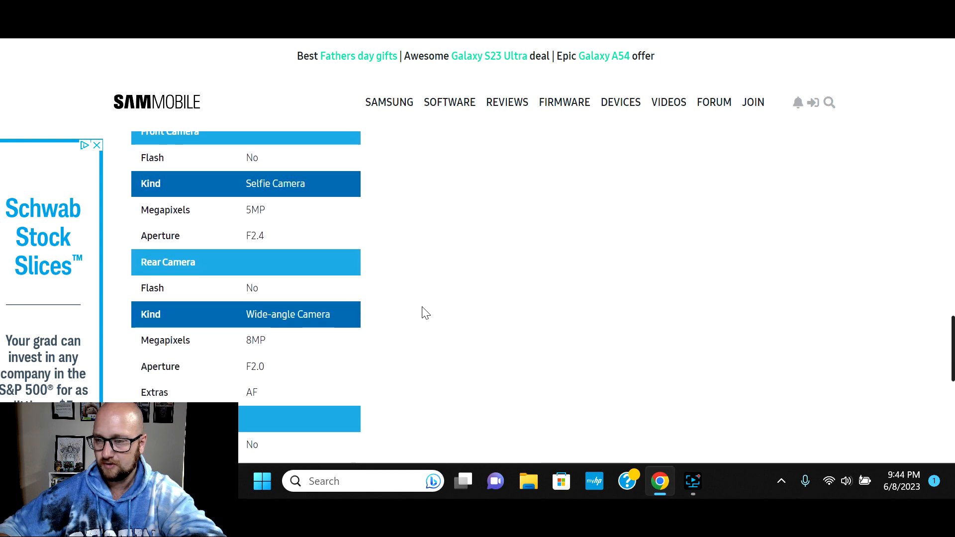
Continue through the cameras, connectivity, S Pen and 7040 mAh battery specs.
scroll("down", 3)
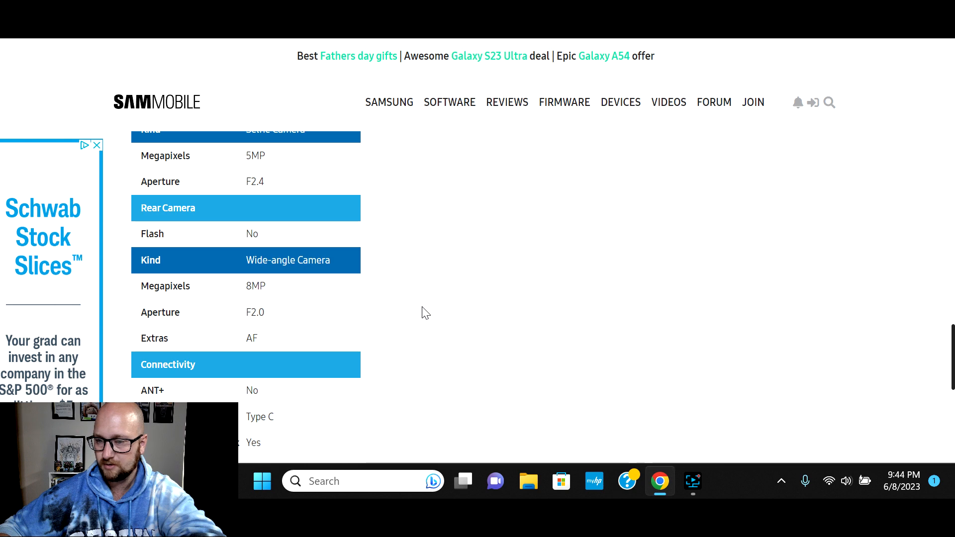
scroll("down", 3)
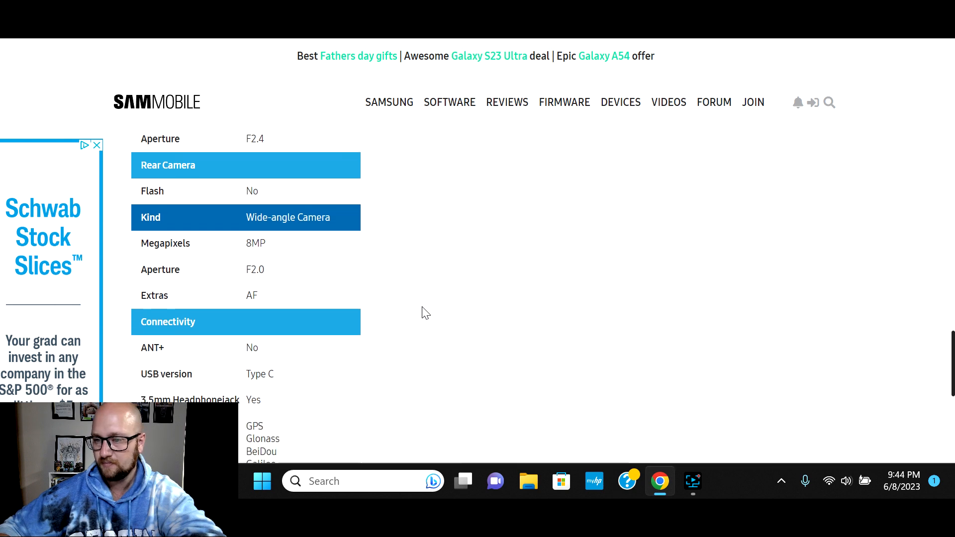
scroll("down", 3)
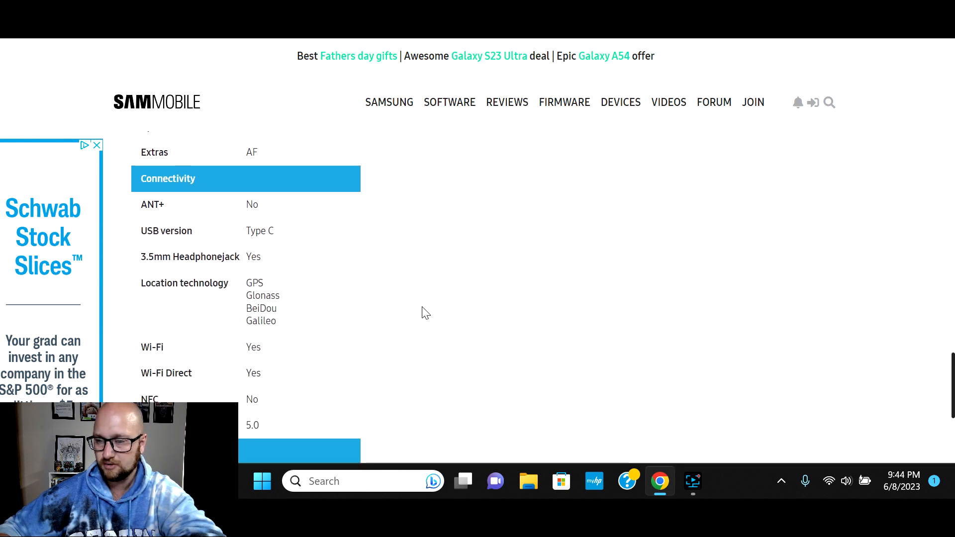
scroll("down", 3)
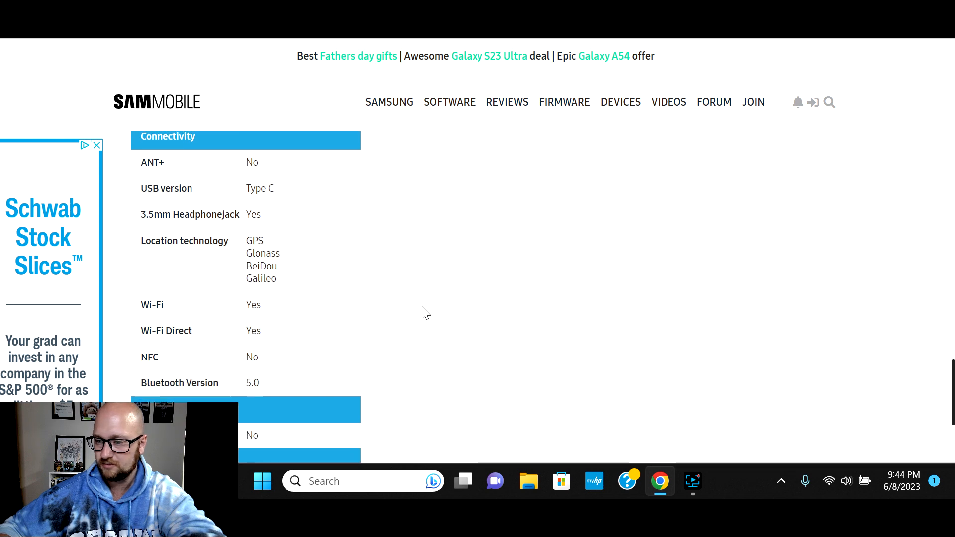
scroll("down", 3)
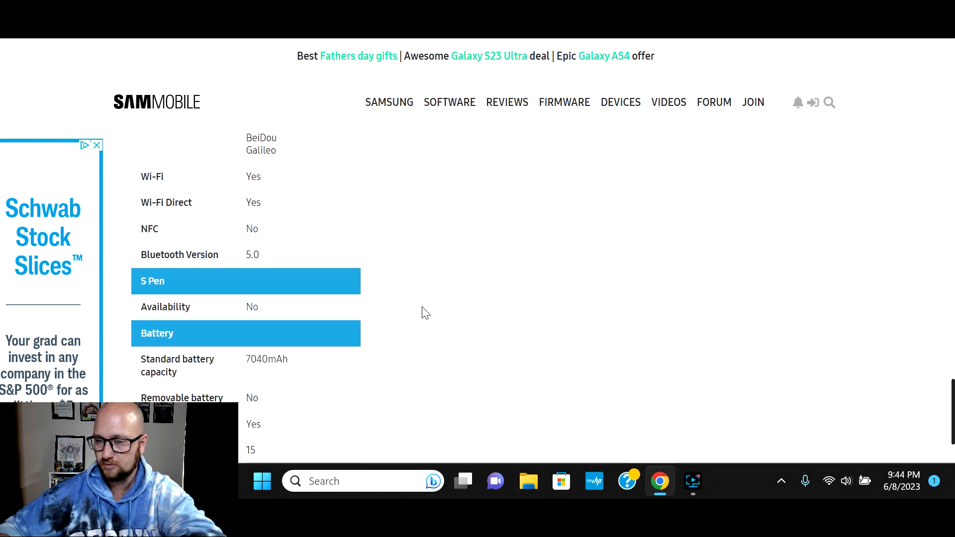
scroll("down", 3)
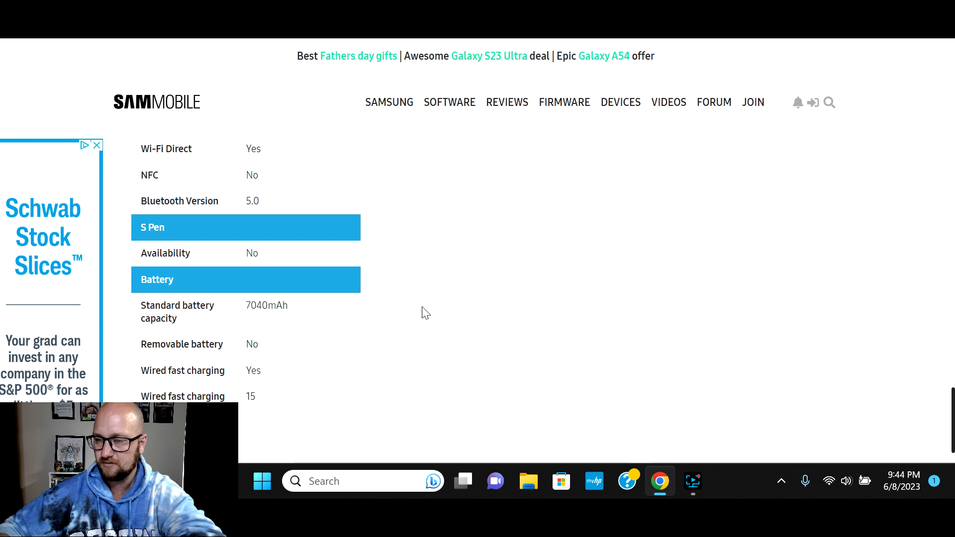
scroll("down", 3)
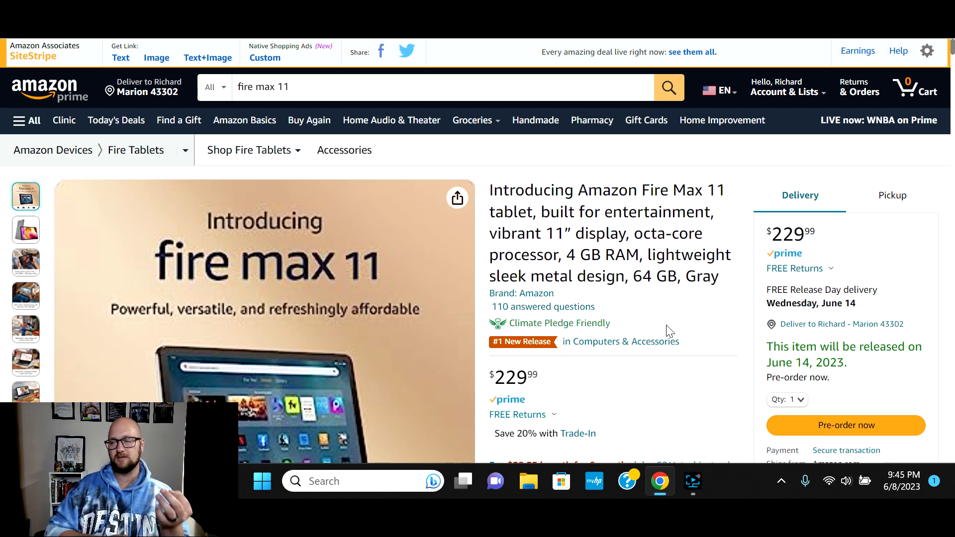
scroll("down", 3)
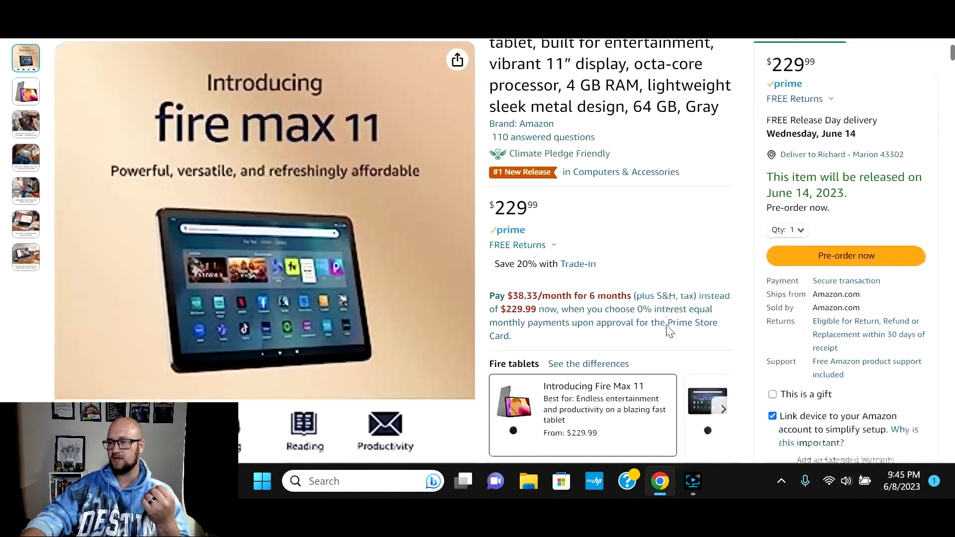
scroll("down", 3)
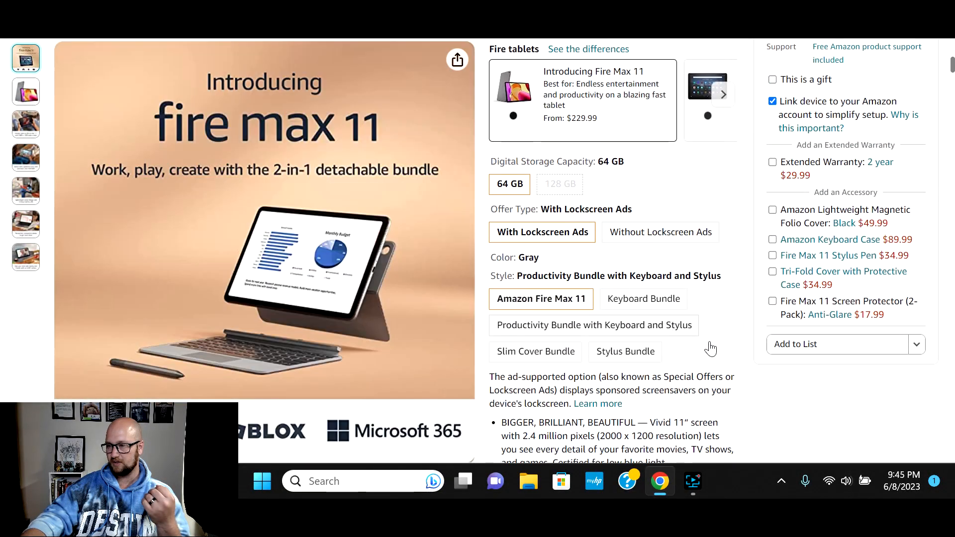
left_click(540, 299)
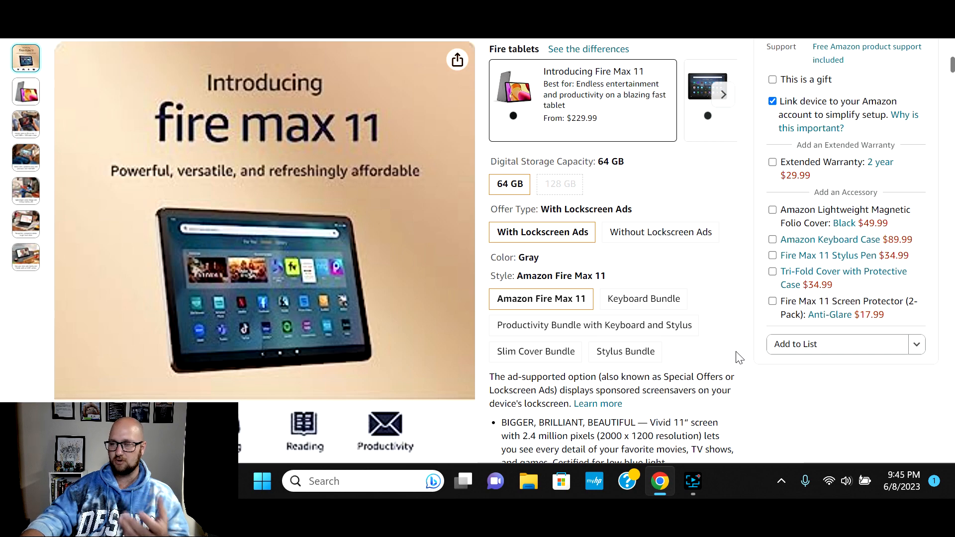
scroll("down", 3)
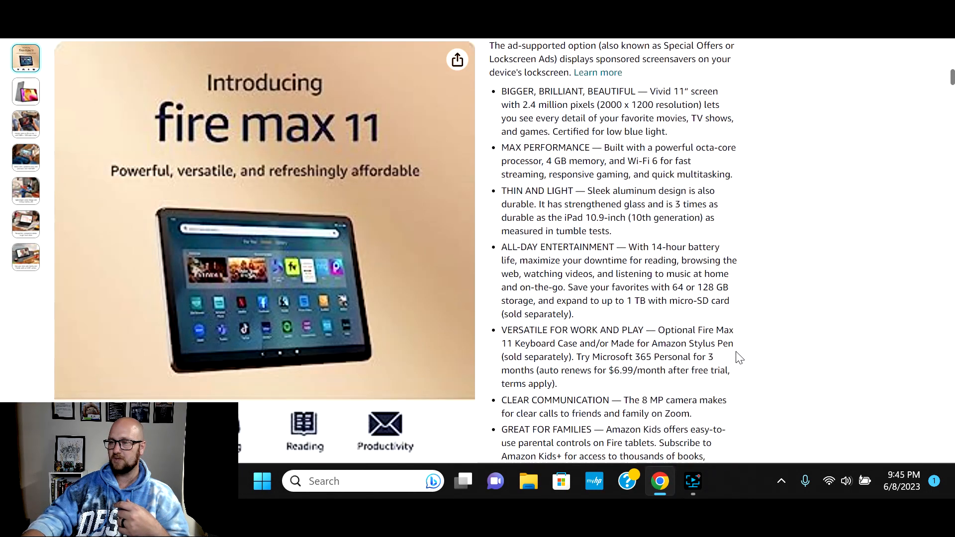
scroll("up", 3)
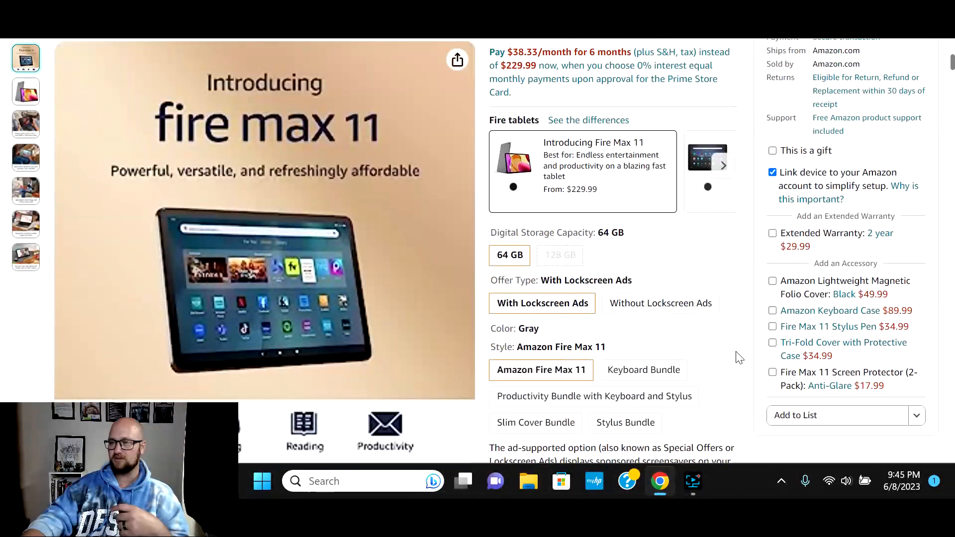
scroll("up", 3)
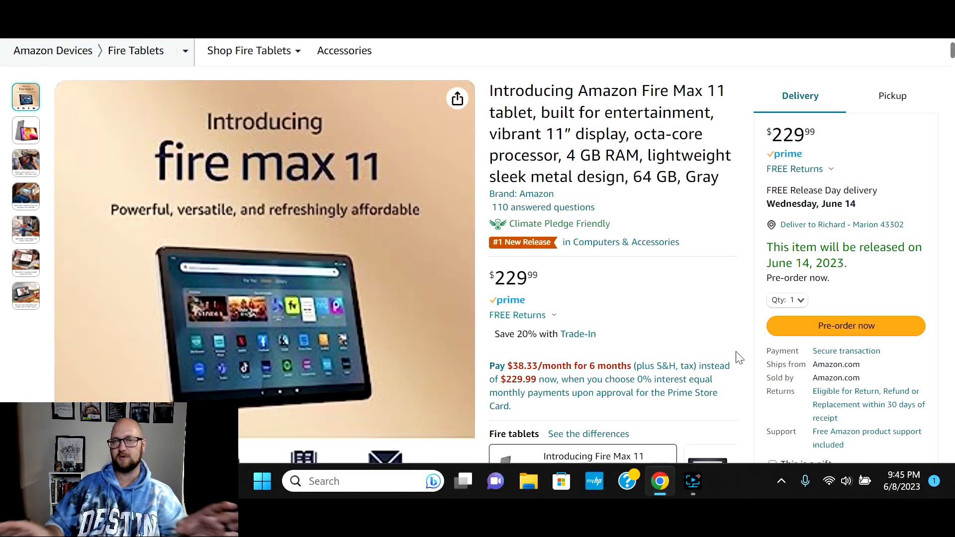